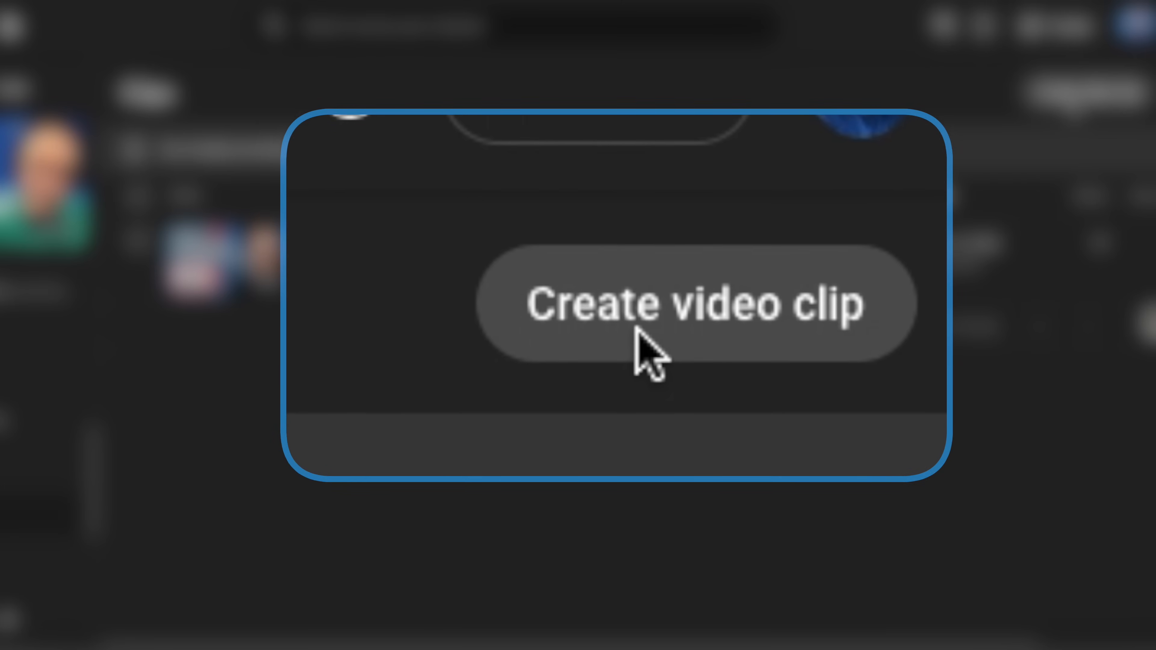
# Show the channel dashboard with latest video performance and analytics.
pyautogui.click(691, 304)
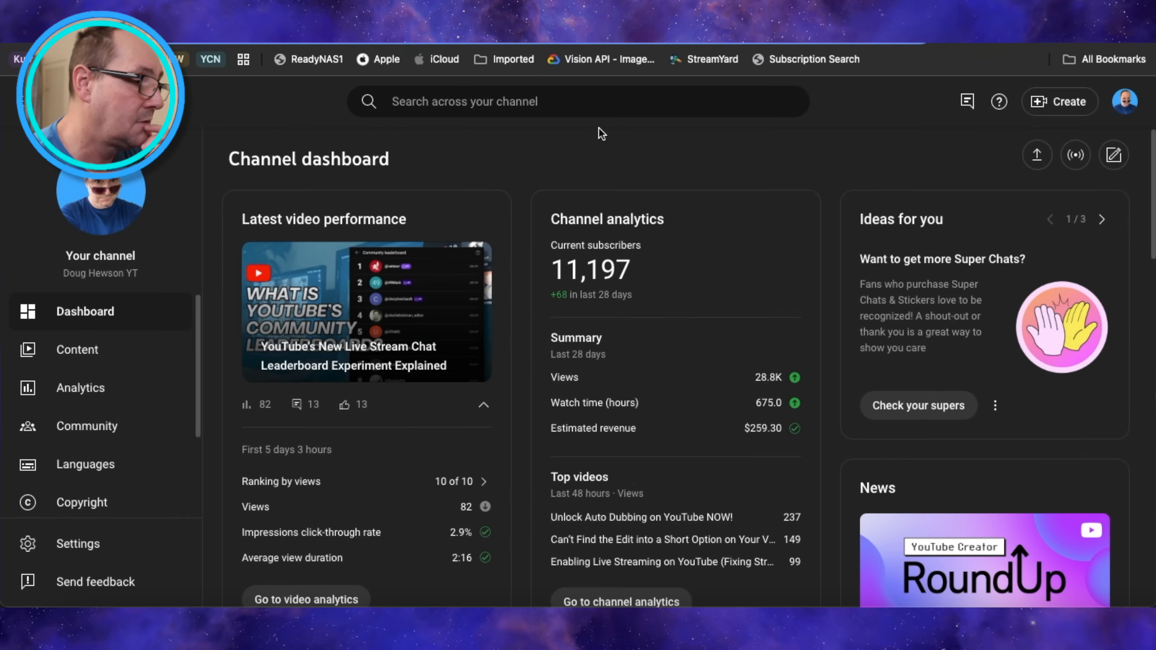
# Show the channel's Content list filtered to the Live stream replays.
pyautogui.click(76, 349)
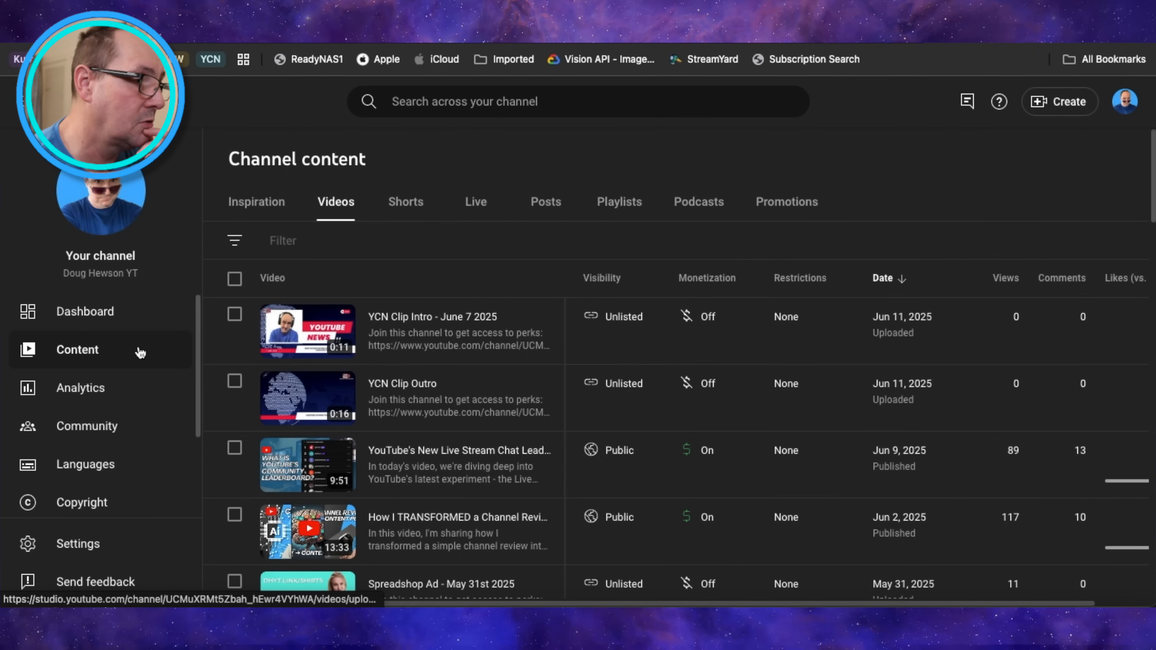
pyautogui.scroll(-3)
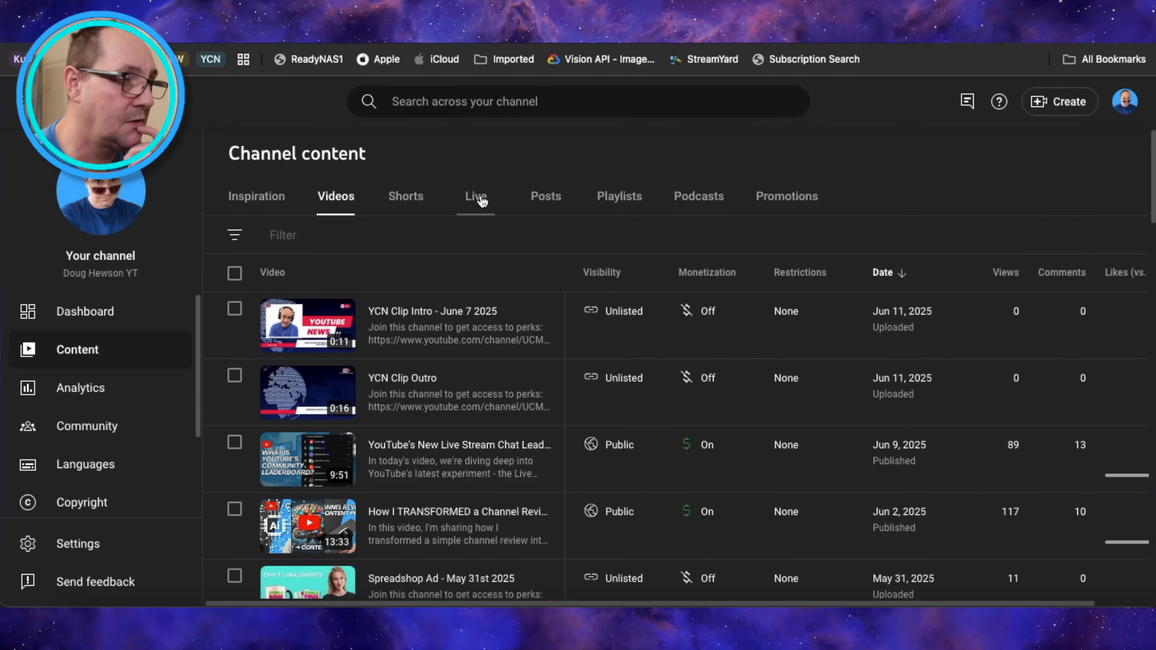
pyautogui.click(476, 196)
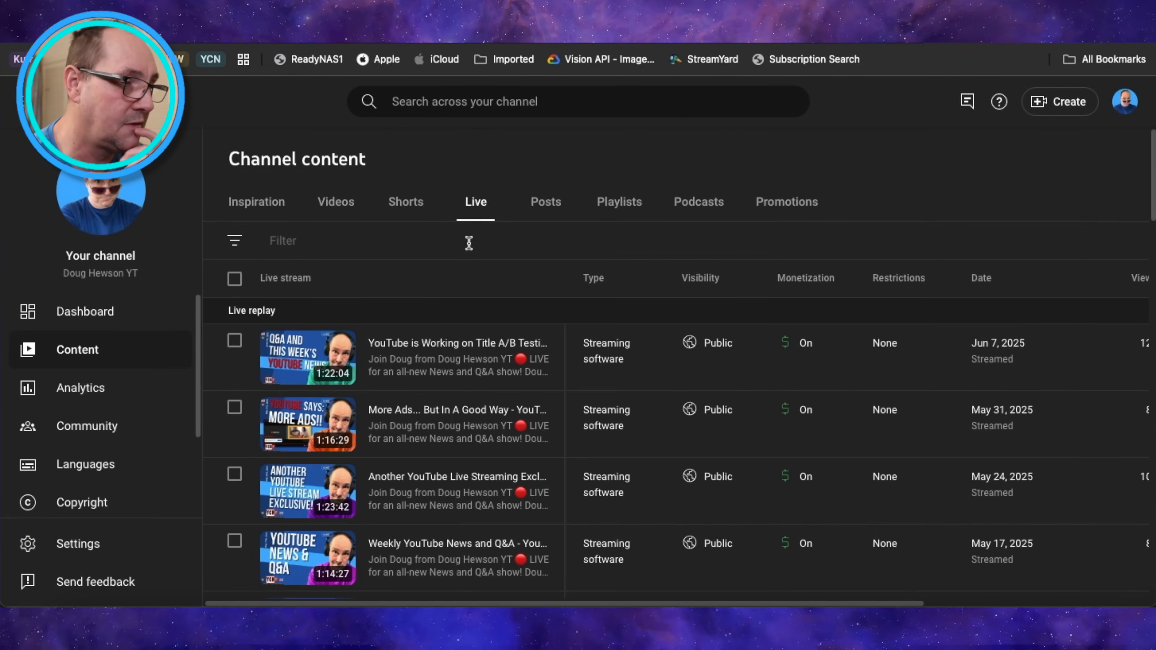
pyautogui.moveTo(354, 387)
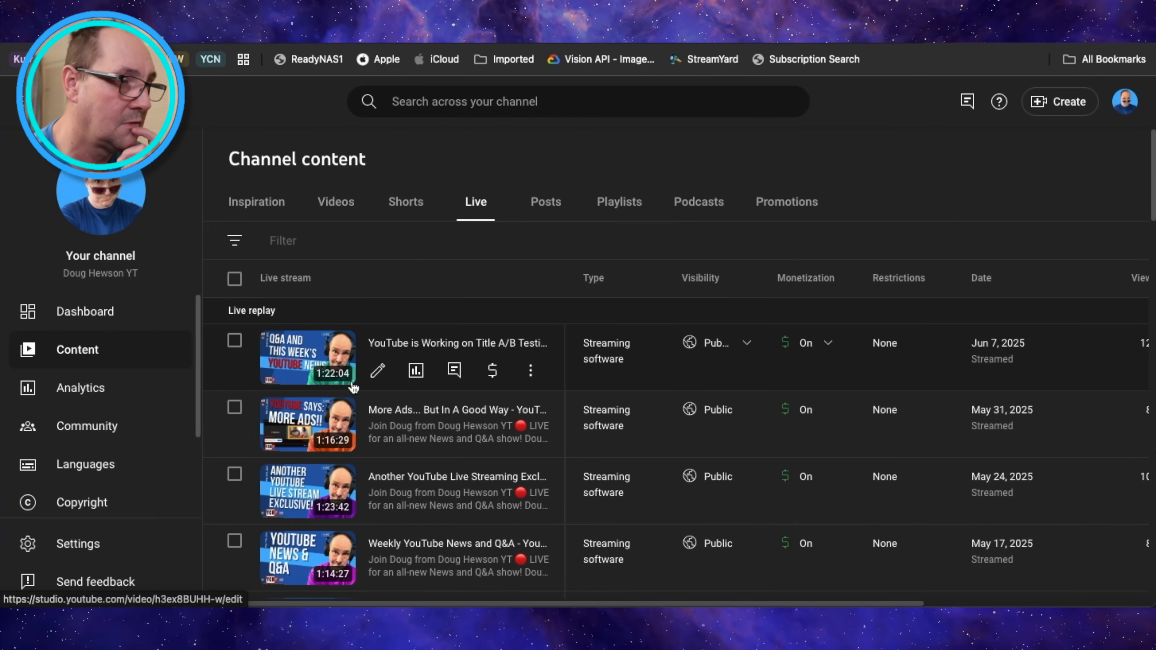
pyautogui.moveTo(376, 370)
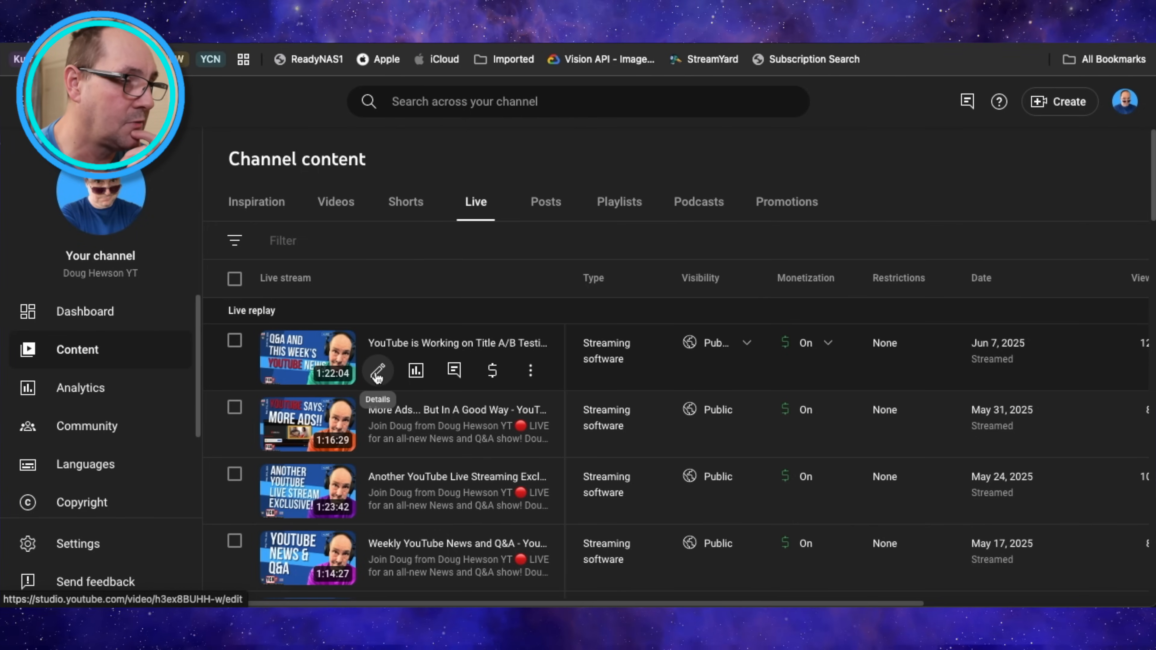
# Go to the Clips page for the most recent Q&A live replay.
pyautogui.click(377, 371)
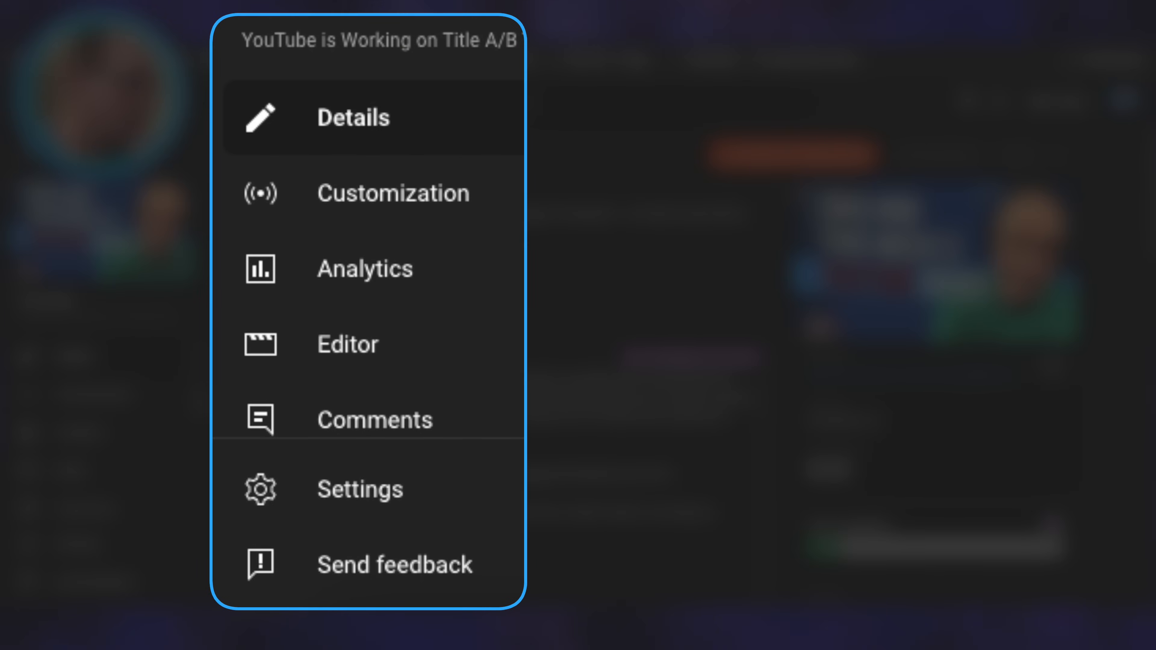
pyautogui.scroll(-3)
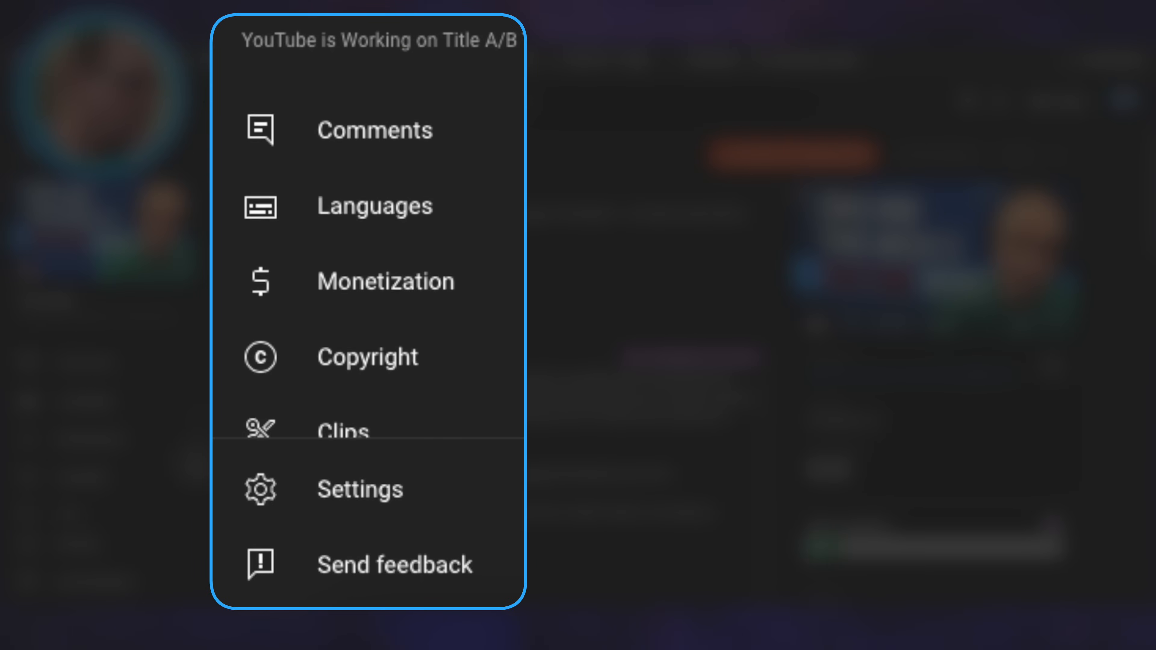
pyautogui.scroll(-3)
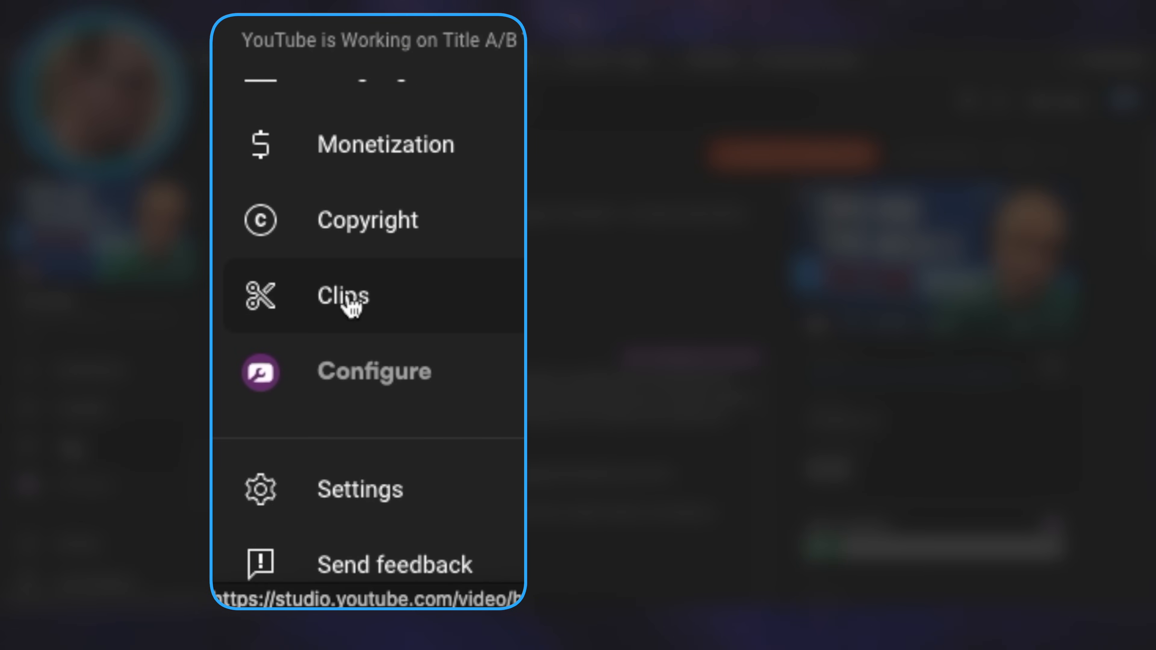
pyautogui.click(342, 295)
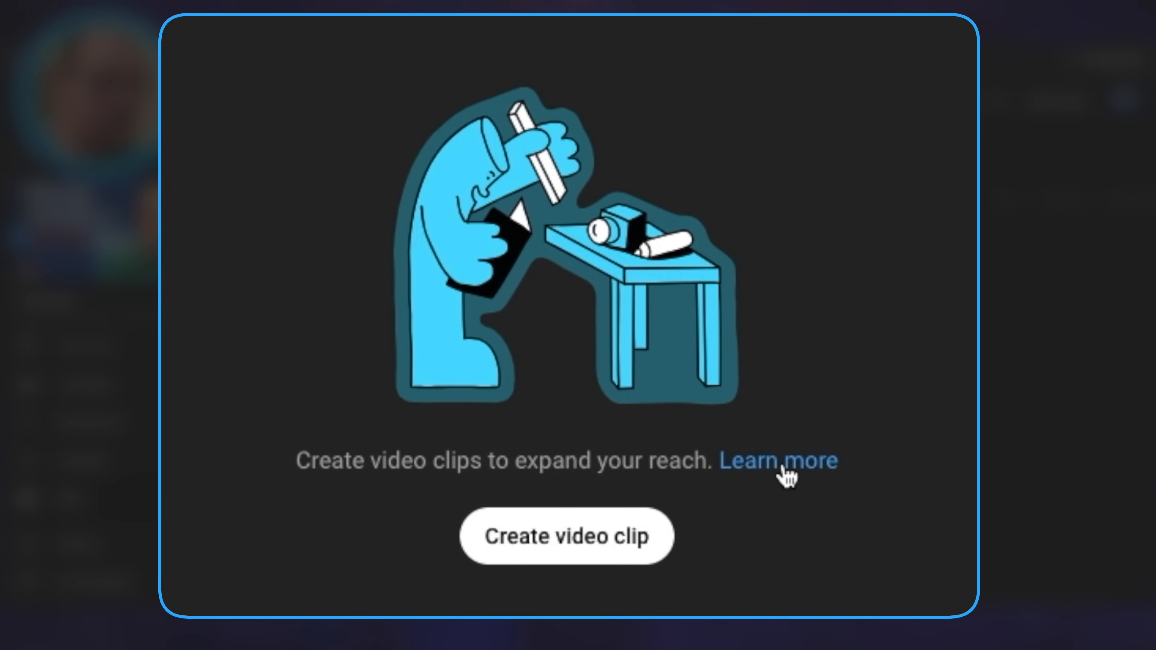
# Send the clips 'Learn more' help article to a separate browser tab.
pyautogui.rightClick(778, 459)
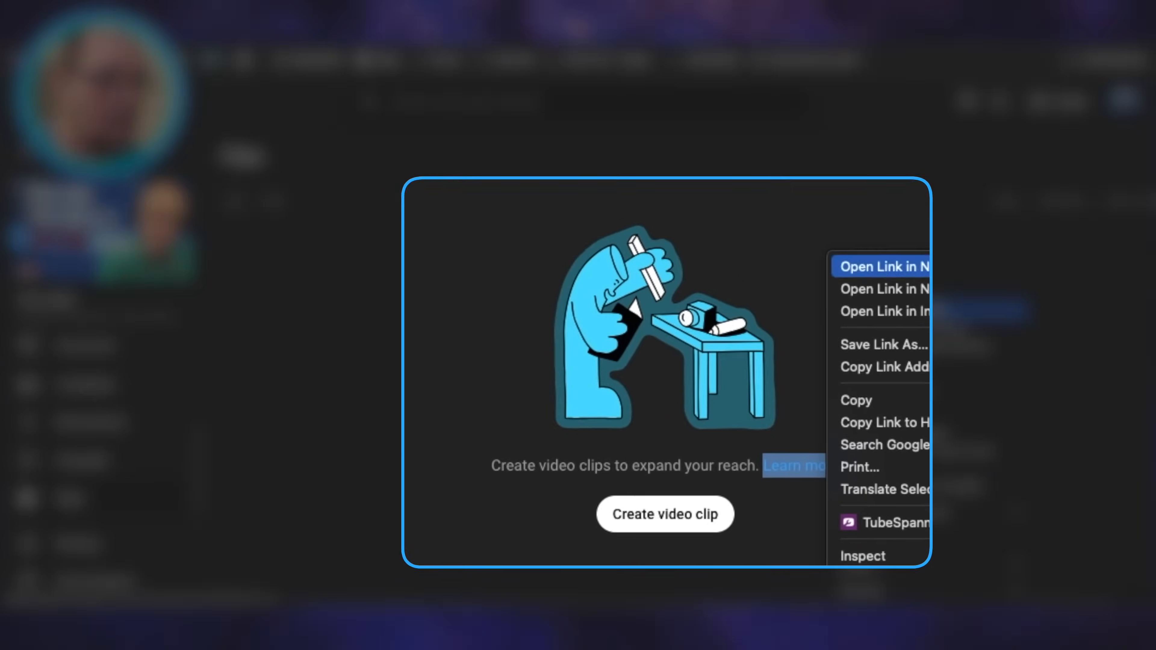
pyautogui.click(733, 545)
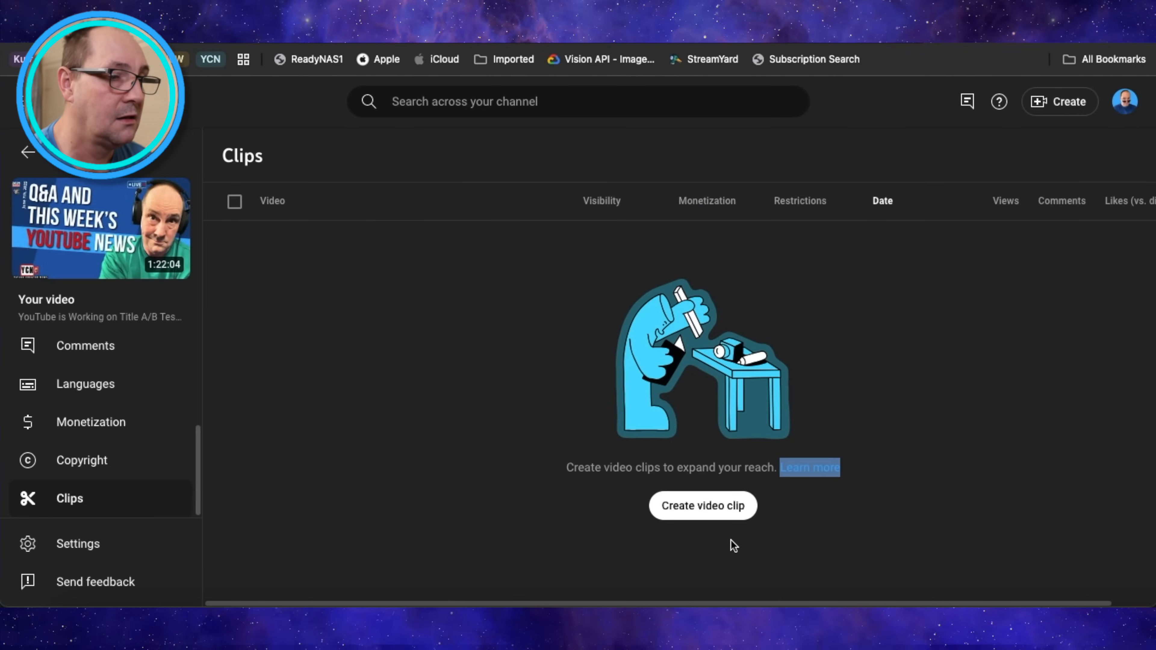
pyautogui.moveTo(702, 506)
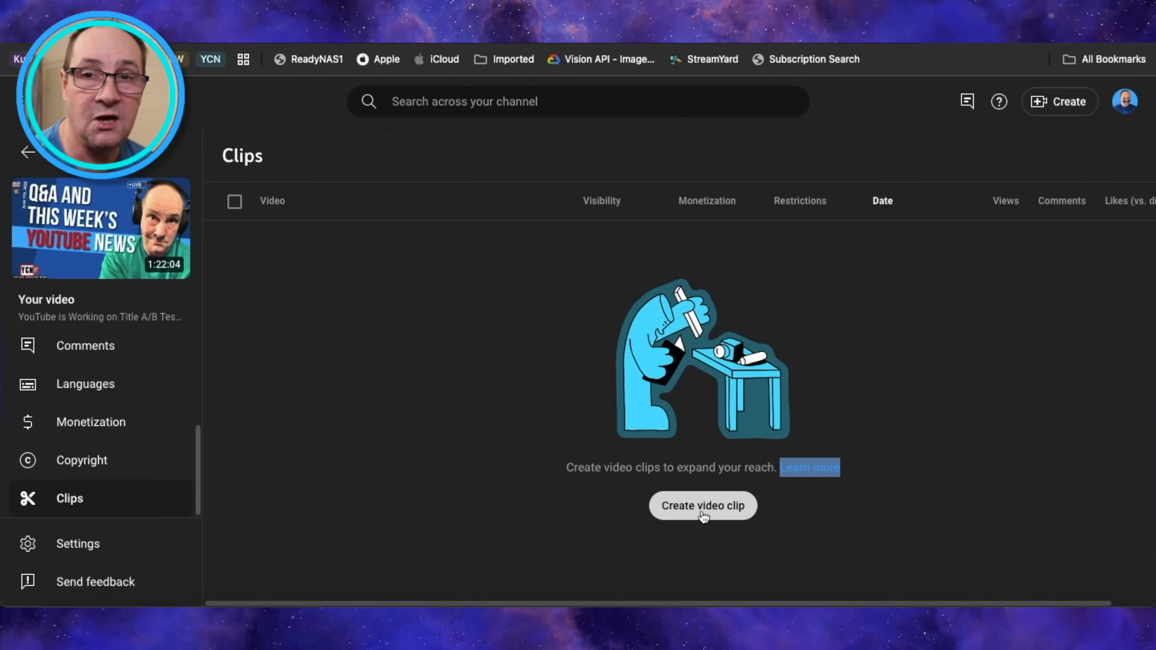
# Start a new clip from the replay and move its start point later into the stream.
pyautogui.click(701, 505)
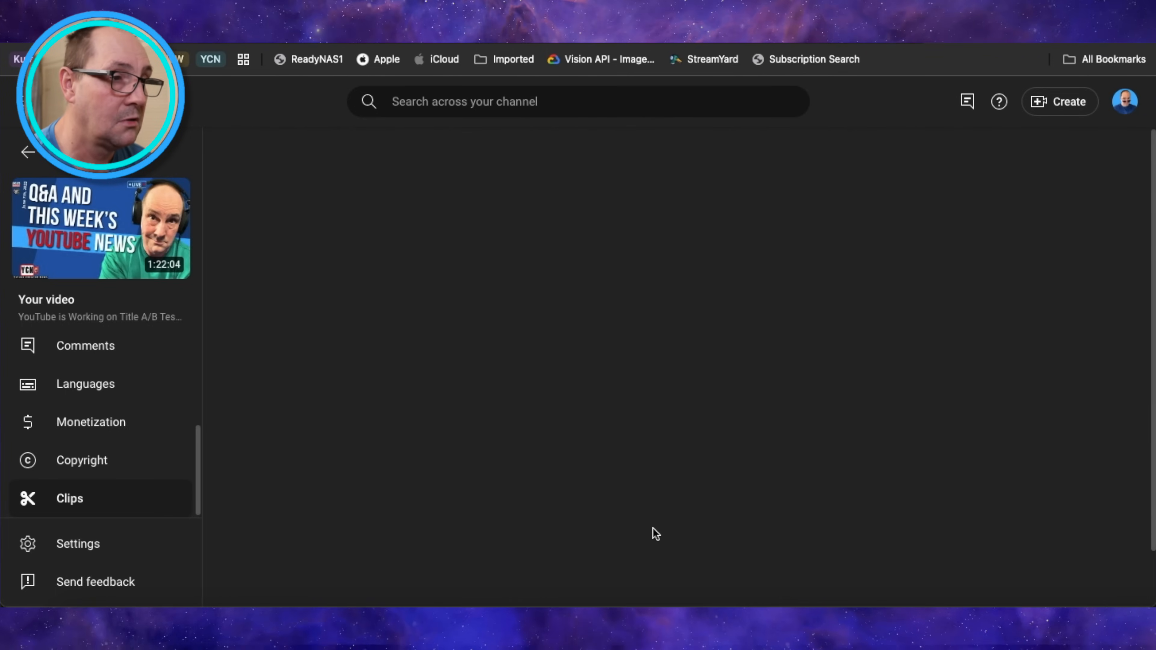
pyautogui.click(70, 498)
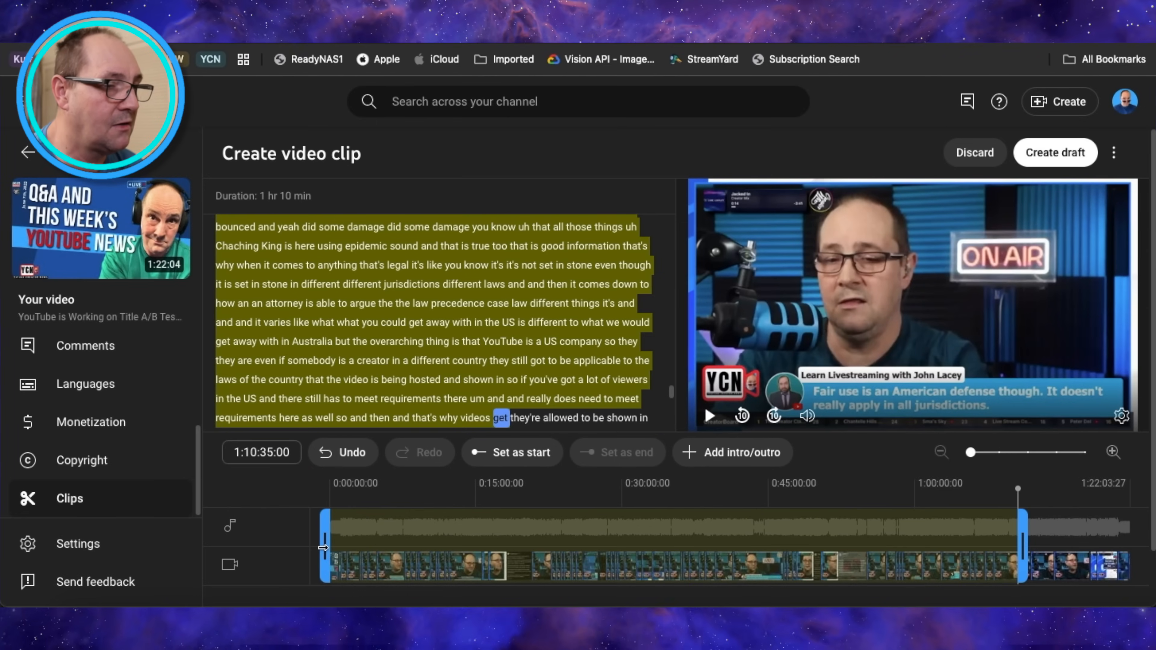
pyautogui.moveTo(323, 547); pyautogui.dragTo(384, 547)
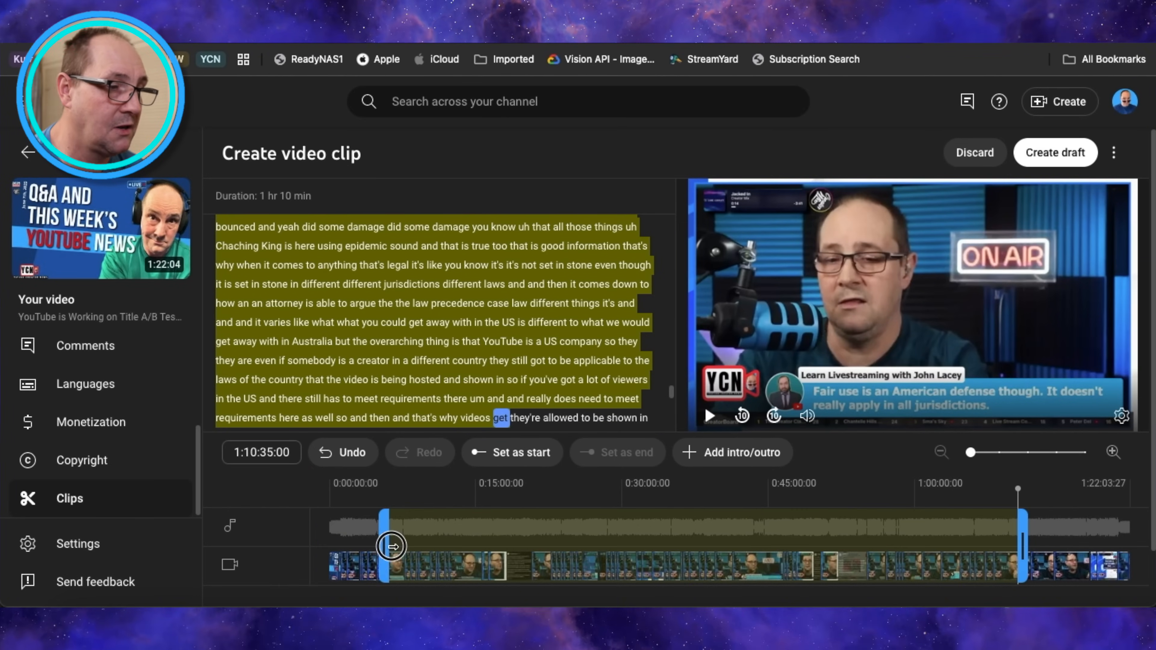
pyautogui.moveTo(384, 547); pyautogui.dragTo(770, 558)
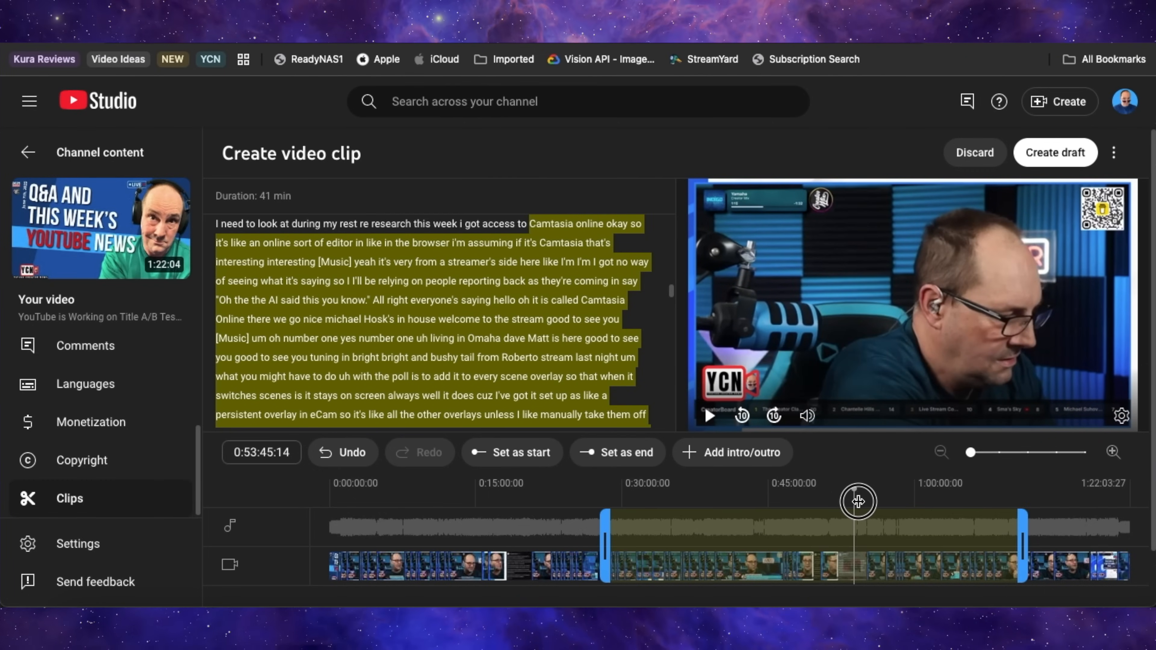
pyautogui.moveTo(857, 501); pyautogui.dragTo(868, 500)
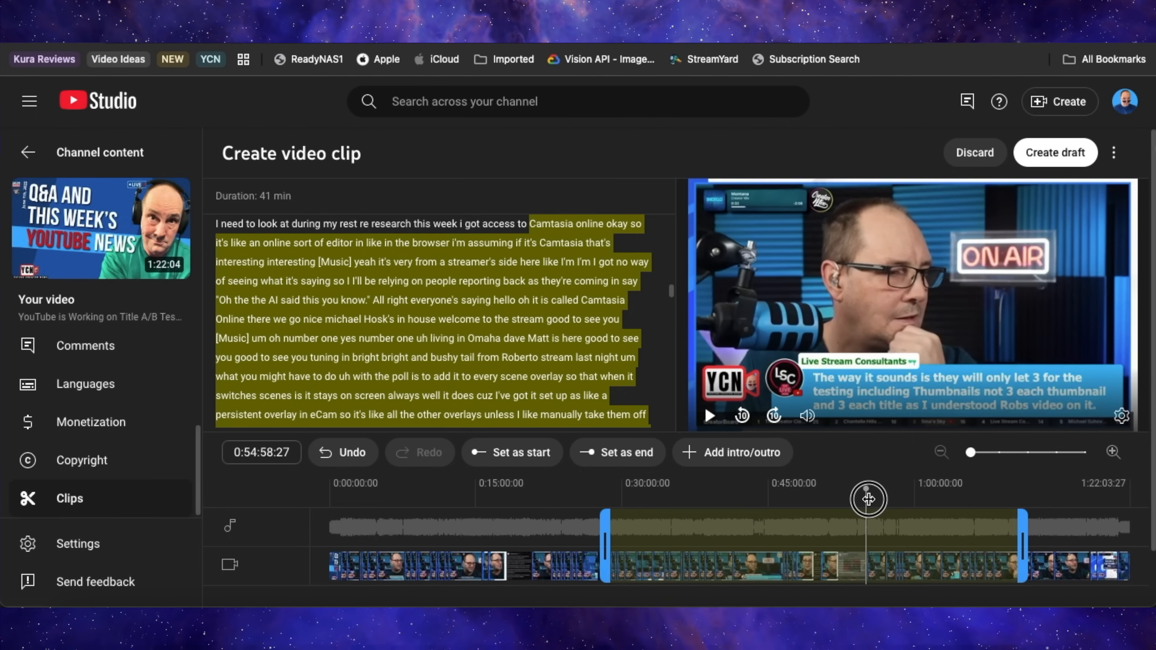
pyautogui.moveTo(868, 500); pyautogui.dragTo(858, 503)
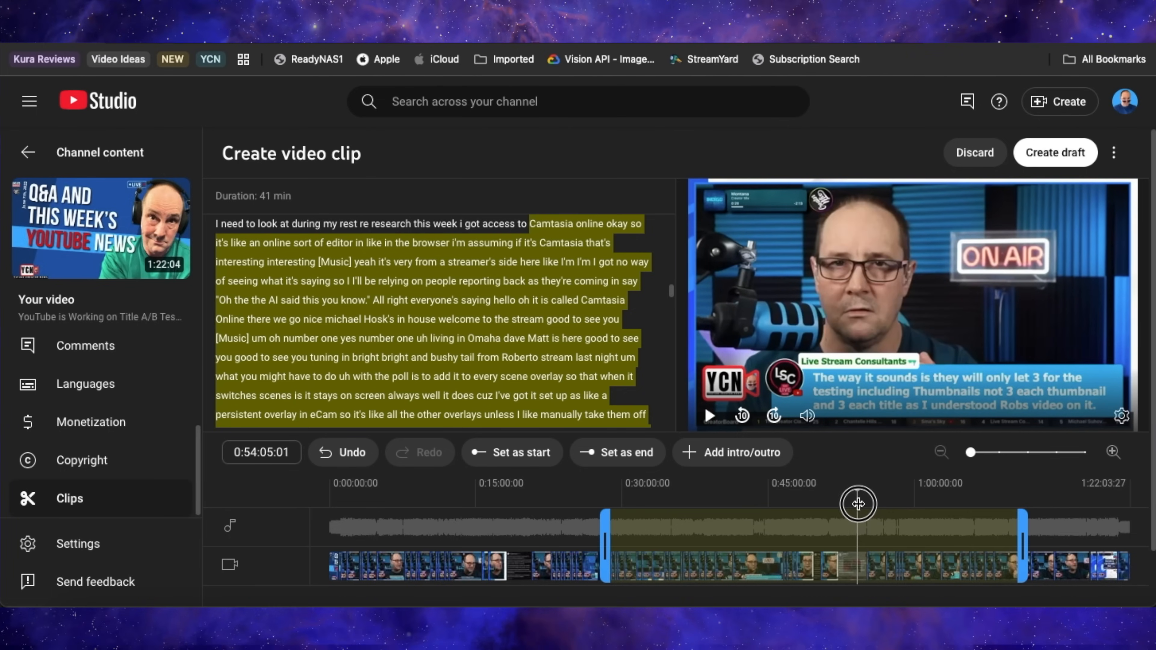
pyautogui.moveTo(858, 504); pyautogui.dragTo(845, 507)
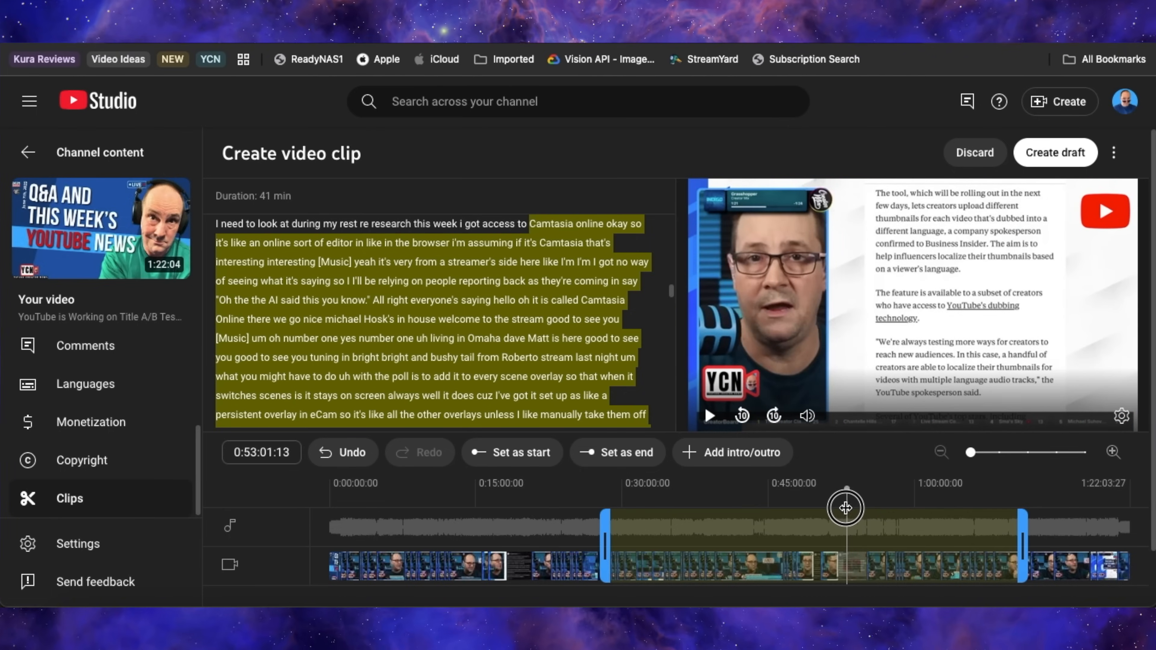
pyautogui.moveTo(845, 508); pyautogui.dragTo(834, 511)
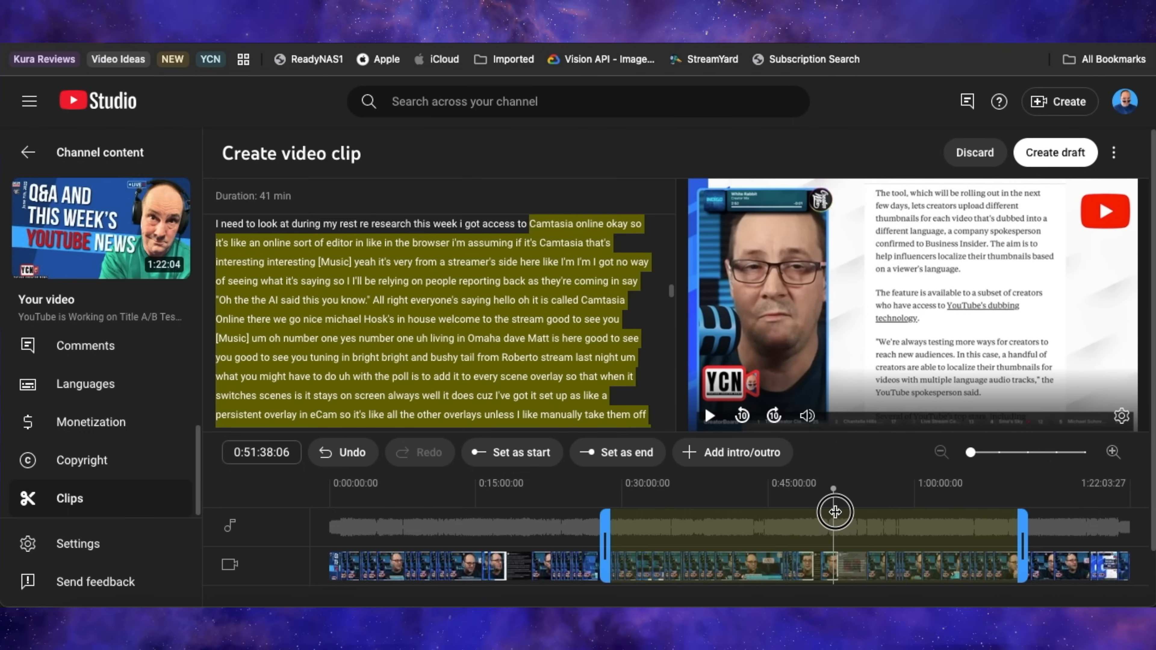
pyautogui.moveTo(834, 512); pyautogui.dragTo(829, 516)
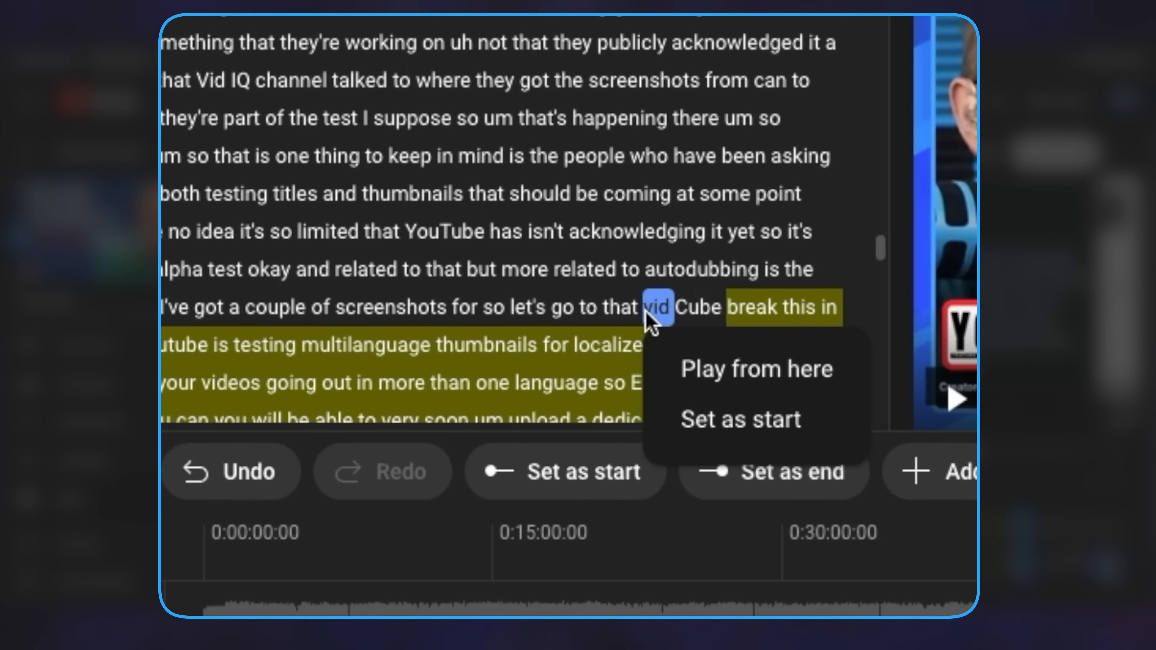
# Set the clip's start at the word 'vid' using the transcript.
pyautogui.click(740, 420)
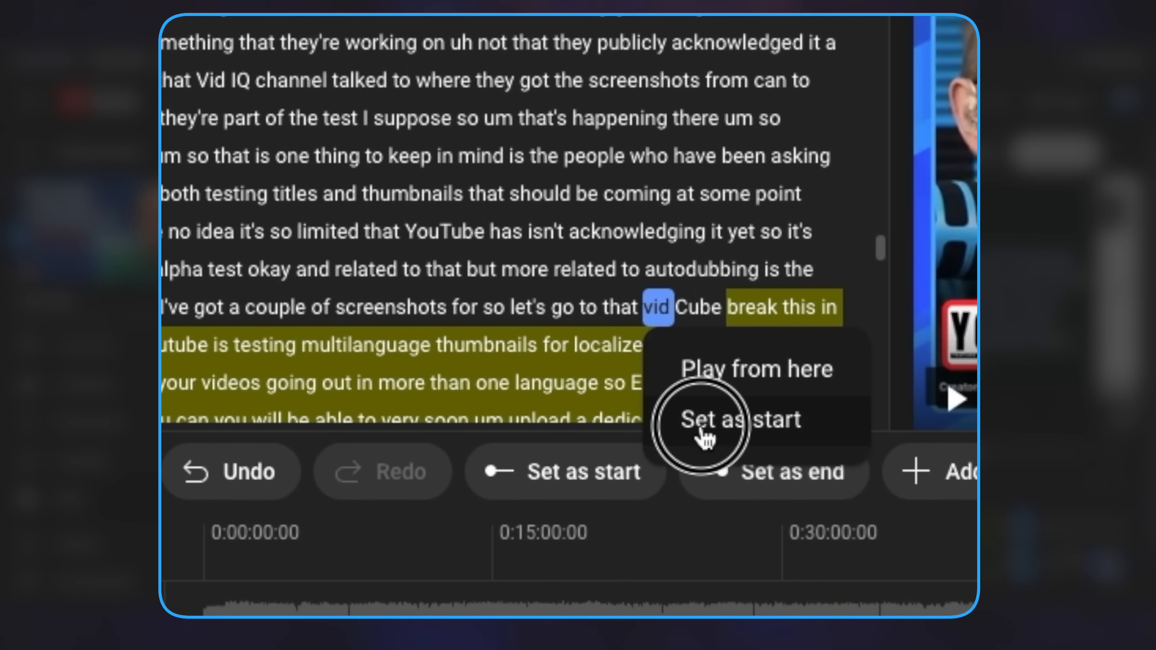
pyautogui.click(736, 419)
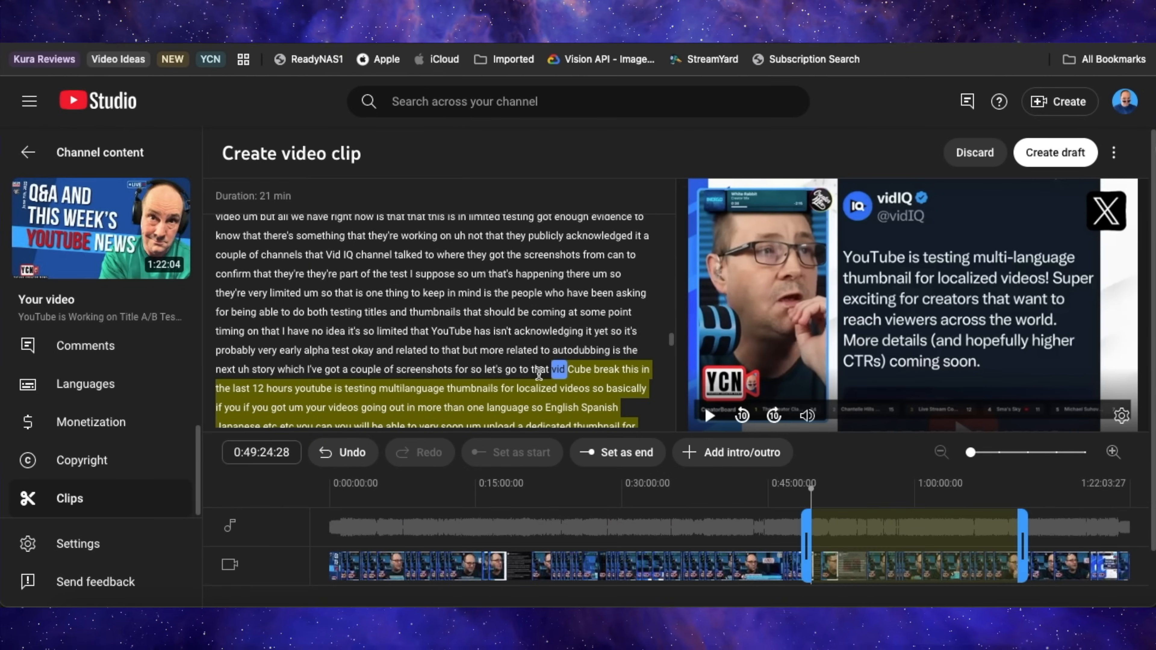
pyautogui.moveTo(544, 381)
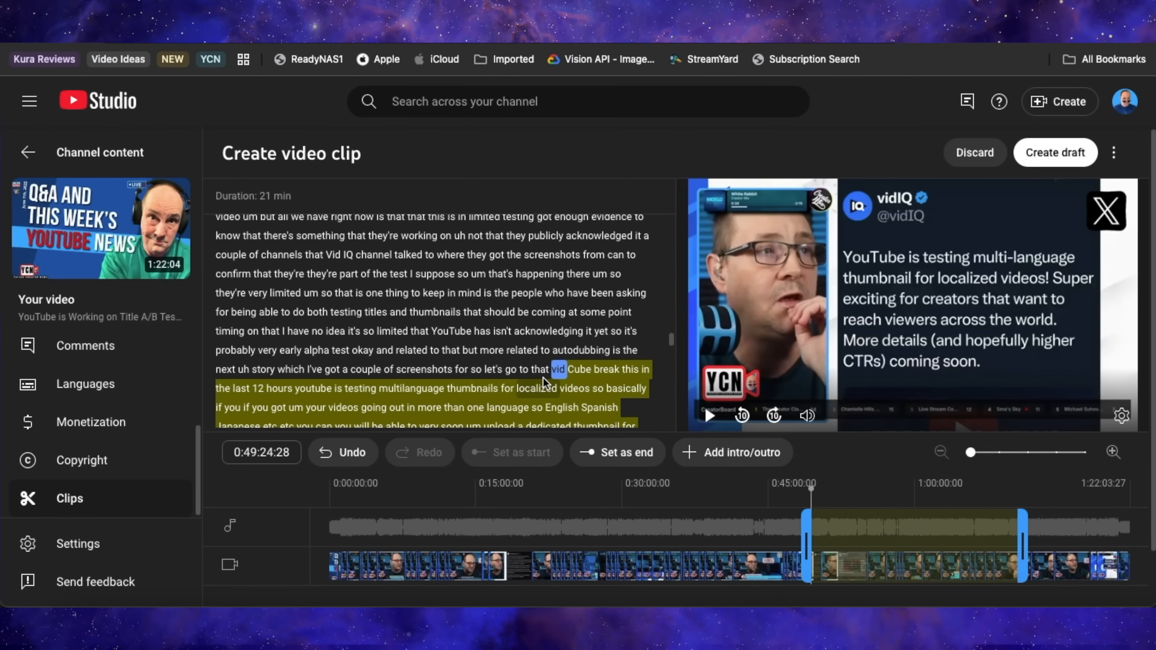
pyautogui.rightClick(325, 368)
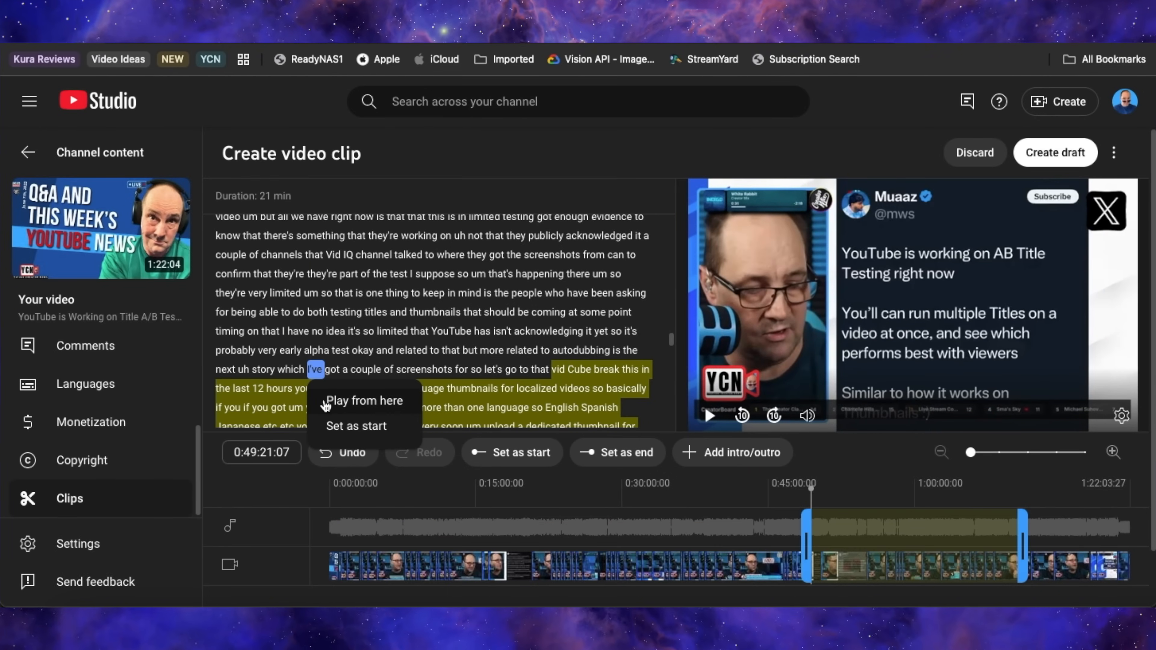
pyautogui.click(356, 426)
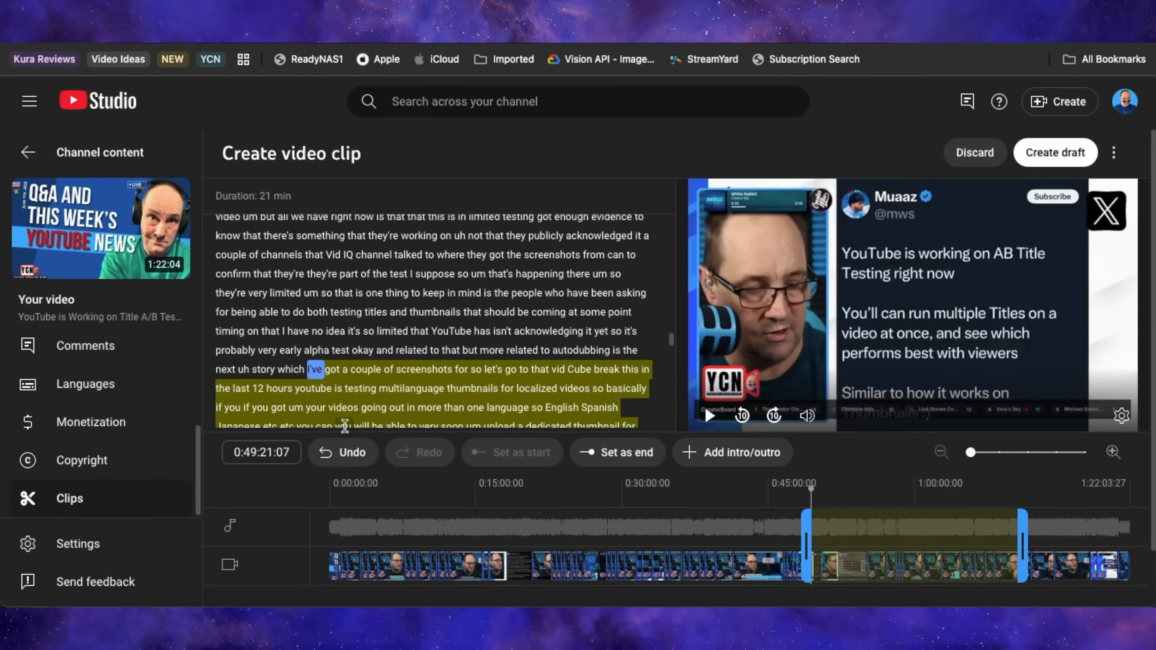
pyautogui.moveTo(1035, 529)
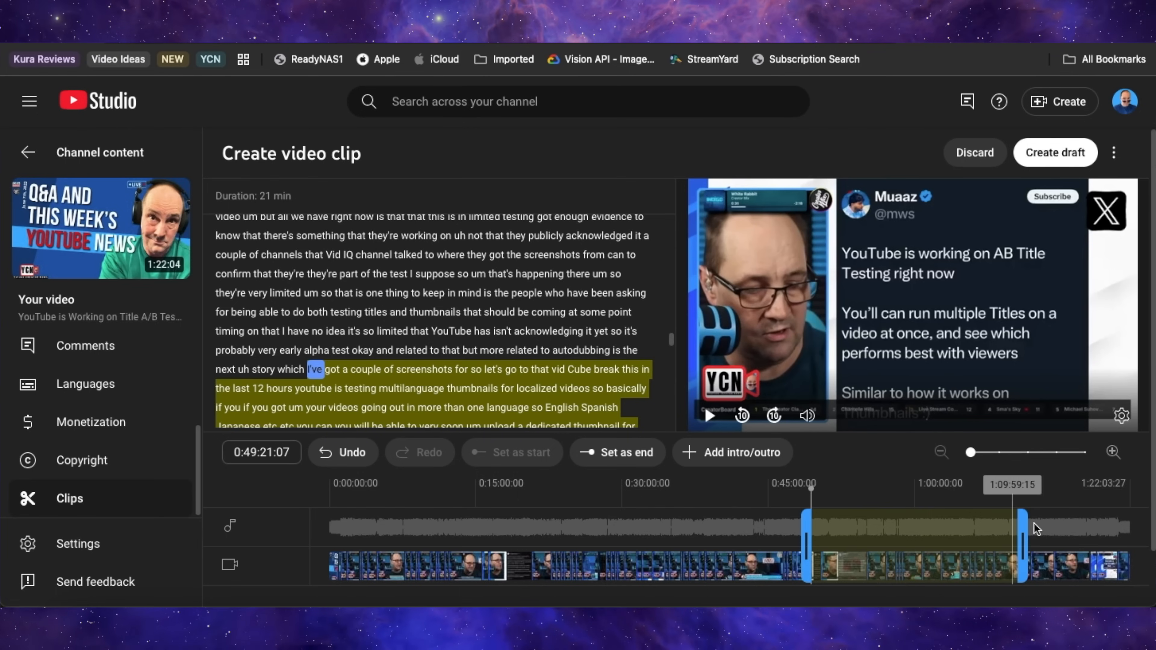
# Pull the clip's end earlier to a much shorter section and pause the preview.
pyautogui.moveTo(1021, 542); pyautogui.dragTo(925, 542)
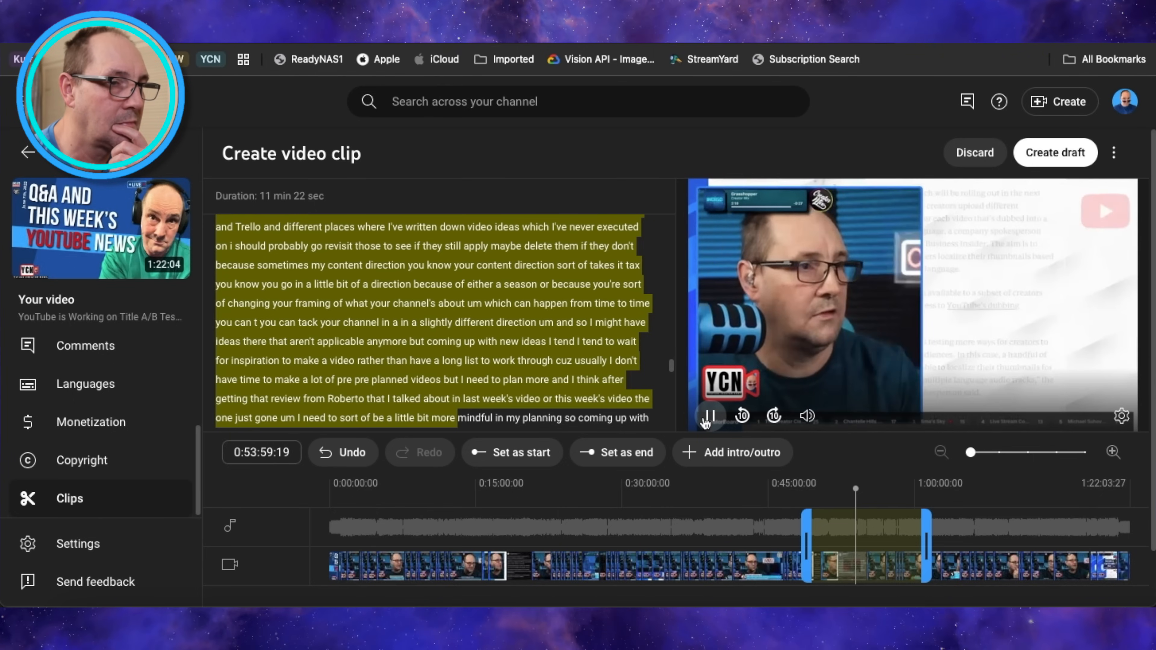
pyautogui.click(707, 414)
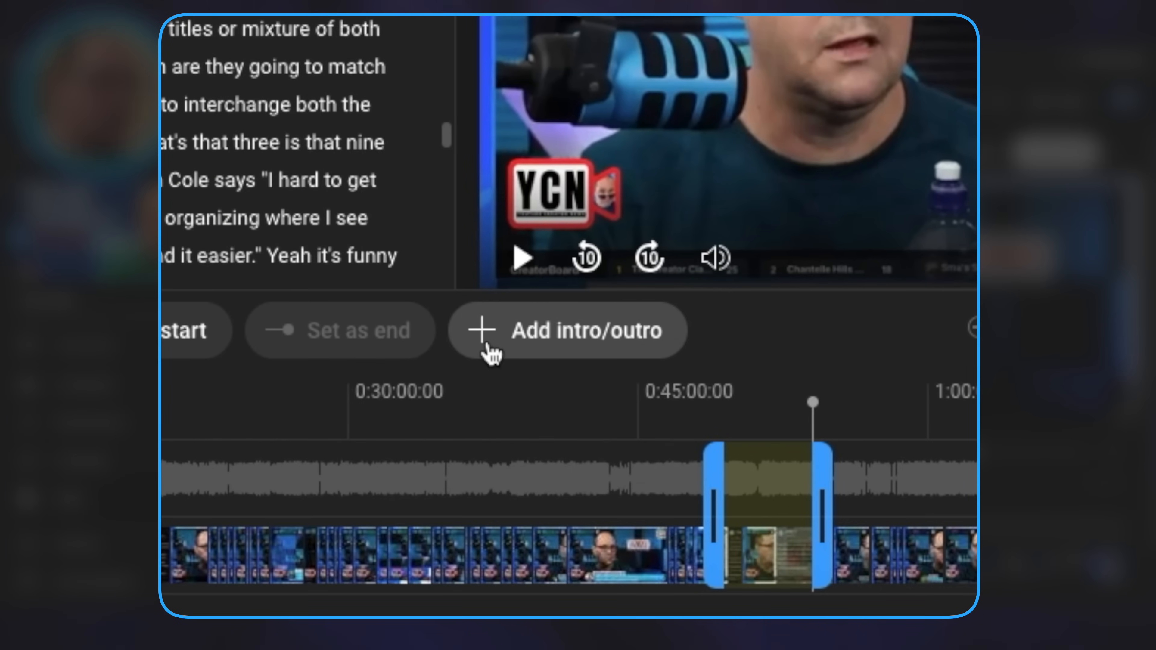
# Attach an outro video to the trimmed clip.
pyautogui.click(566, 330)
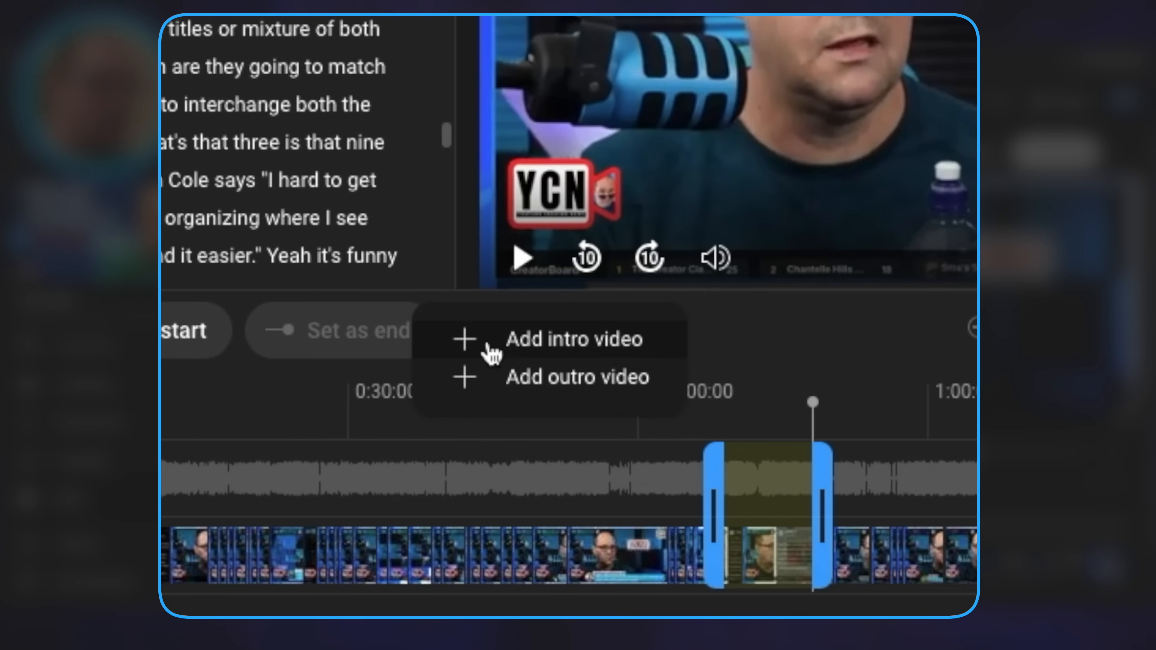
pyautogui.moveTo(519, 397)
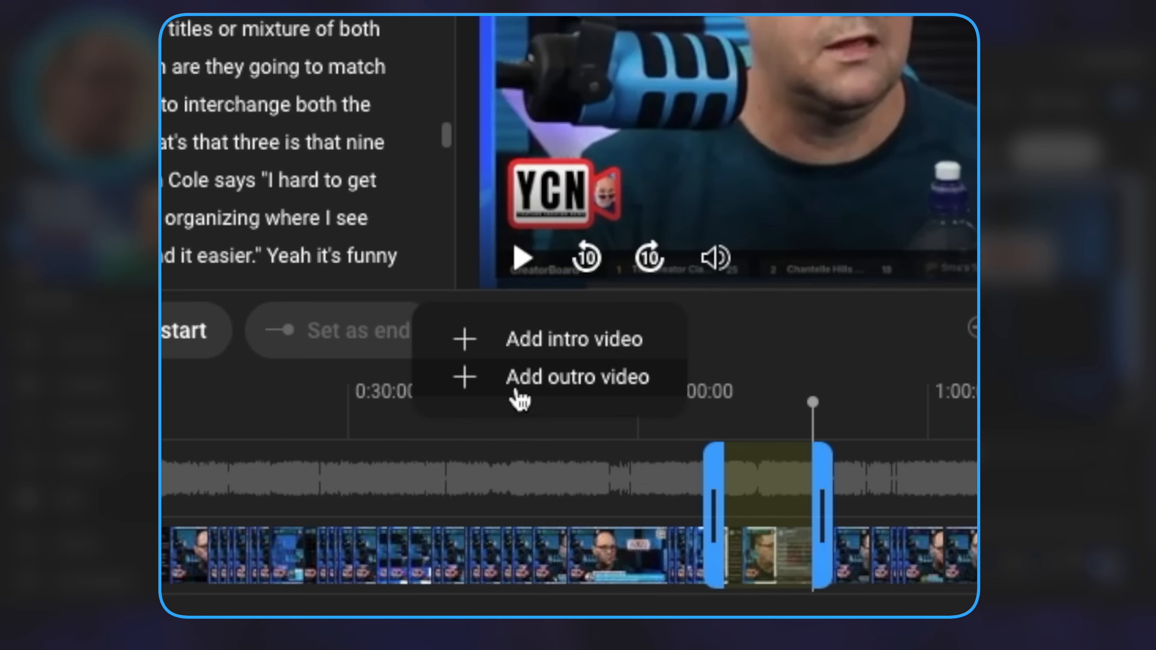
pyautogui.click(578, 376)
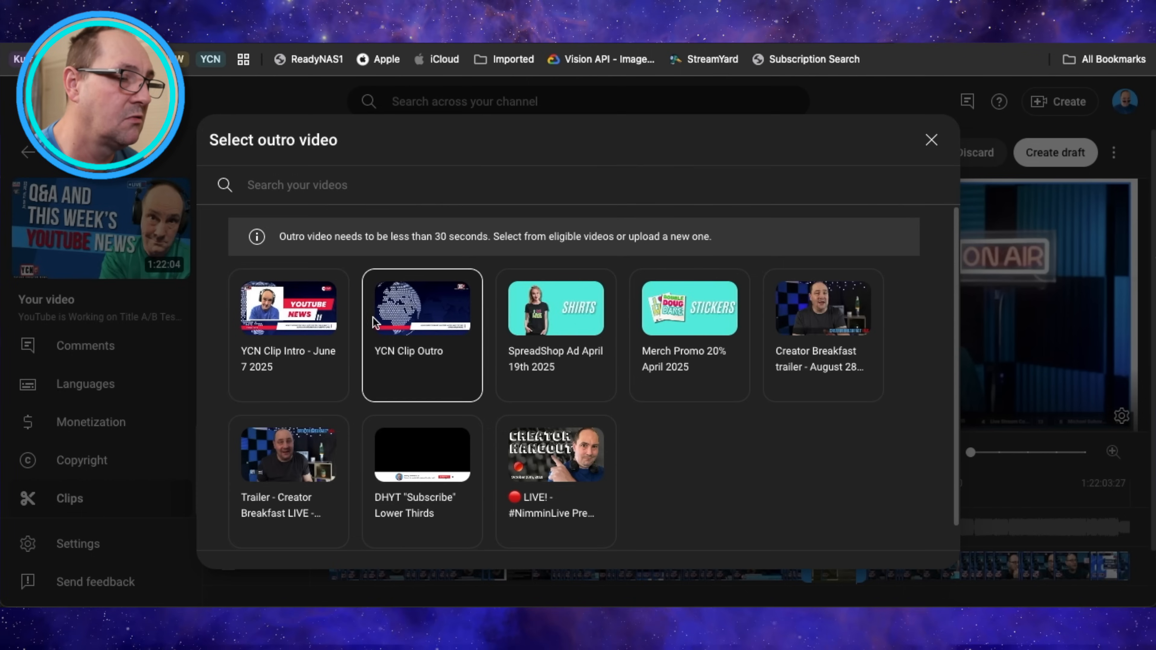
pyautogui.click(288, 308)
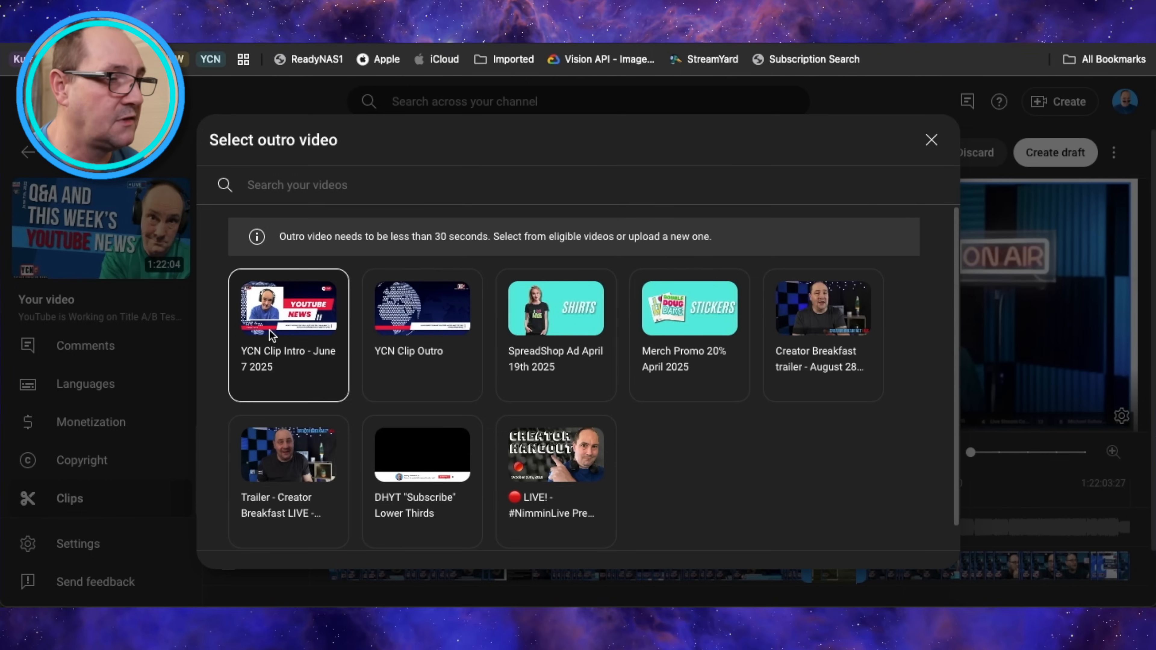
pyautogui.click(422, 307)
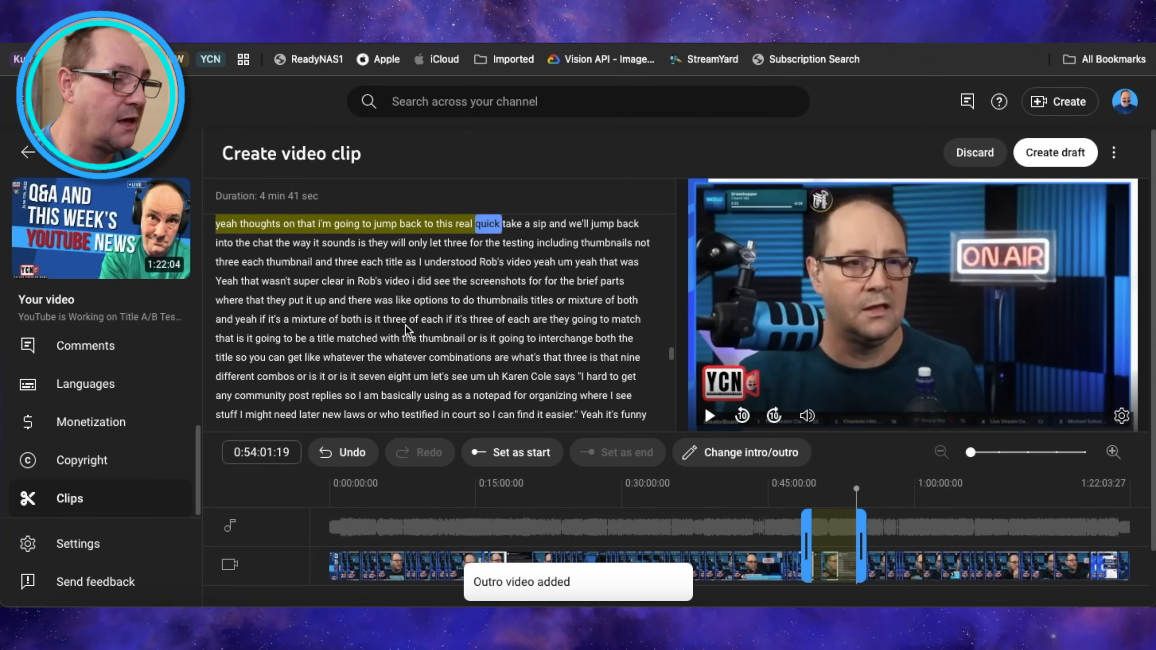
# Attach an intro video to the clip as well.
pyautogui.click(741, 452)
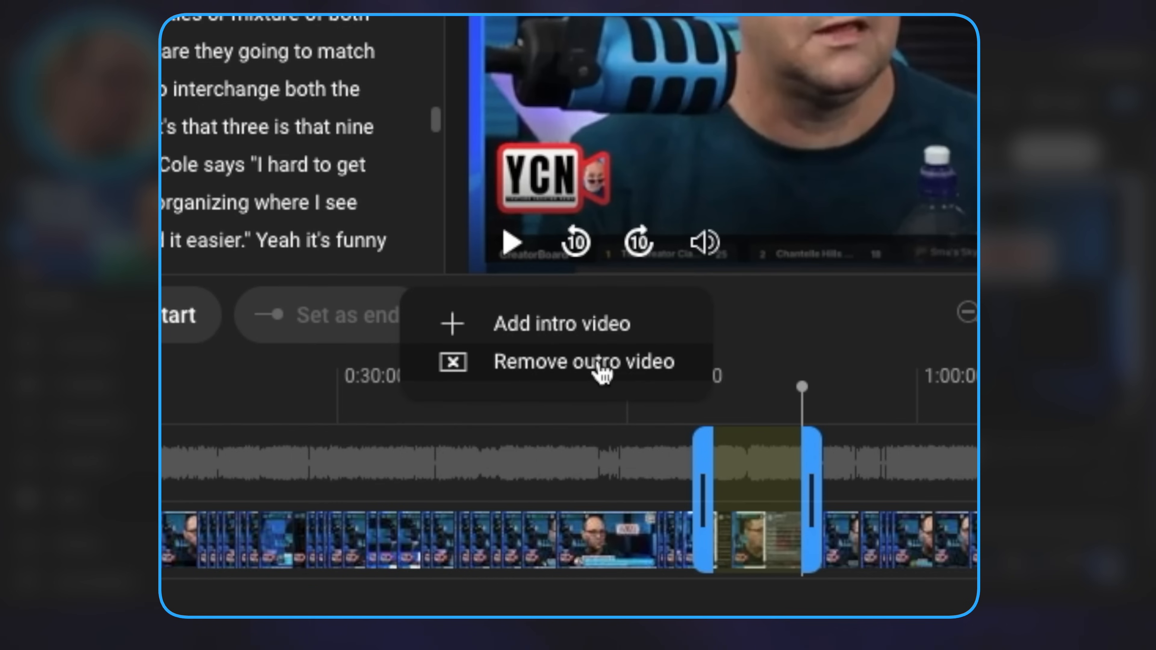
pyautogui.moveTo(552, 339)
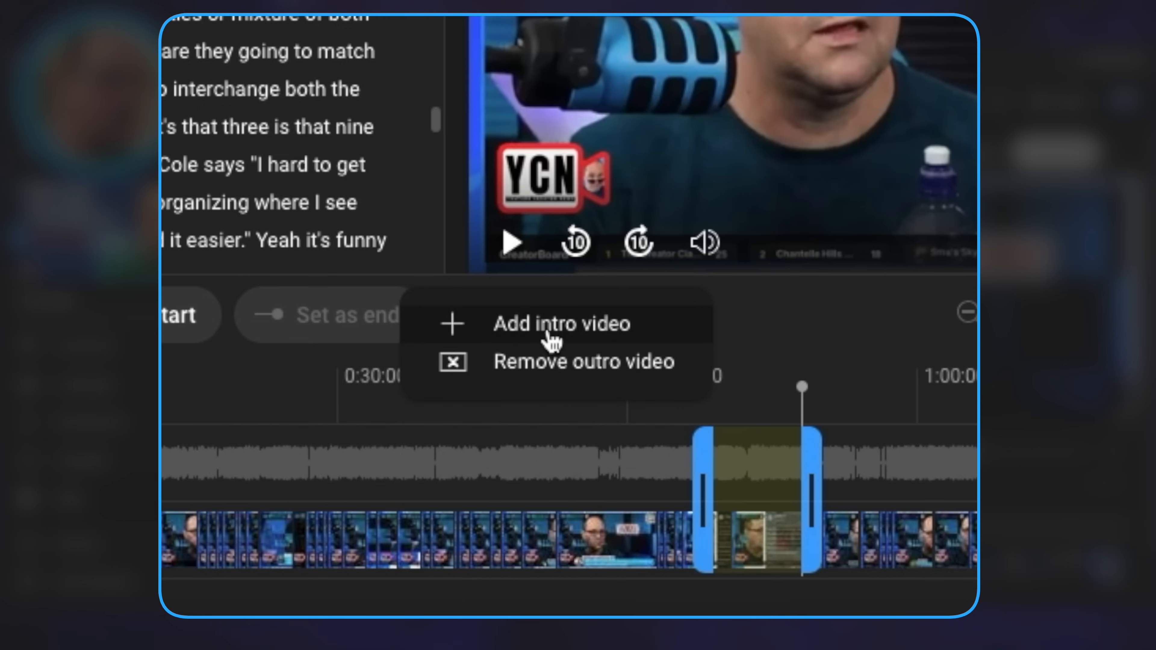
pyautogui.click(561, 323)
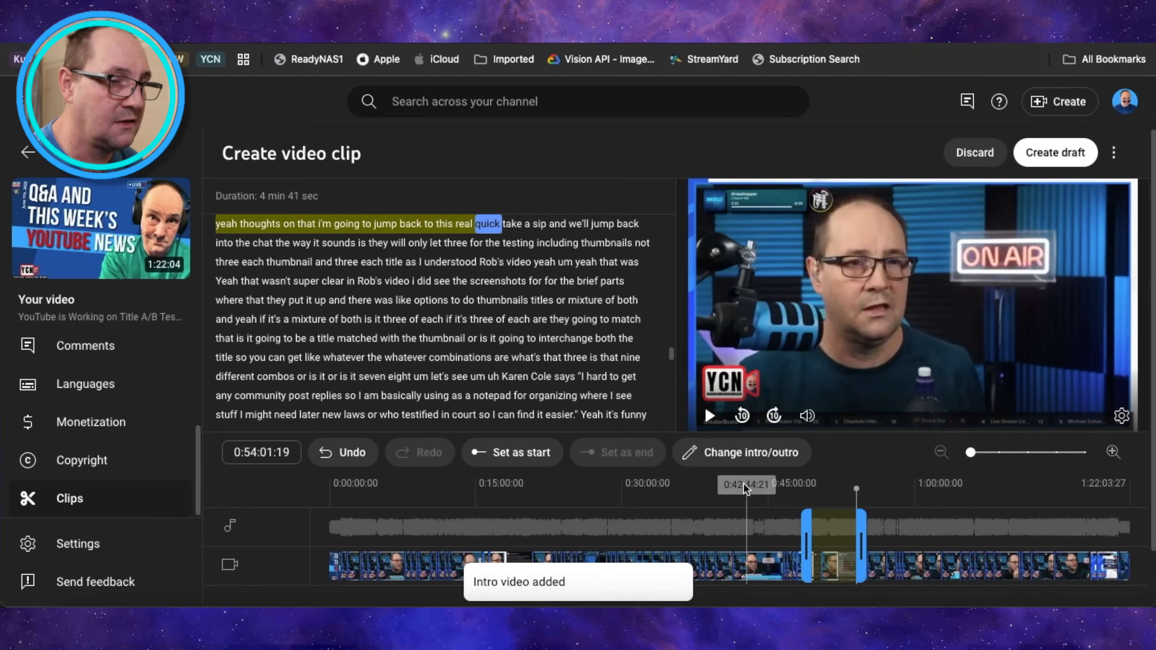
pyautogui.click(741, 452)
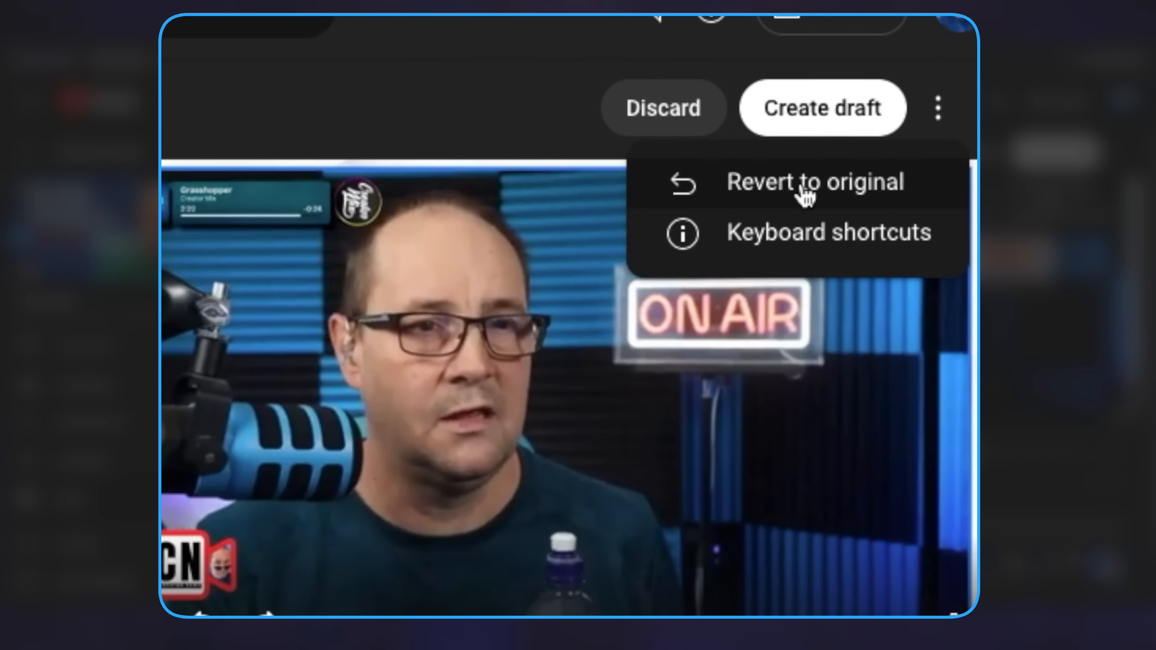
pyautogui.moveTo(864, 124)
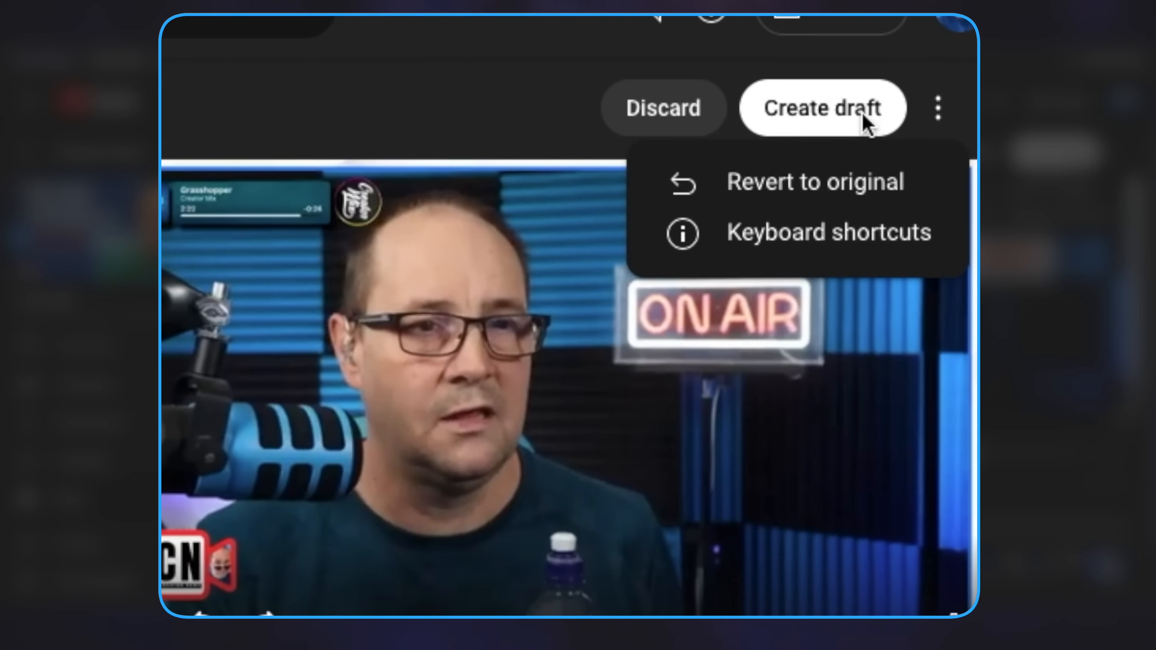
# Dismiss the options list and create a draft upload from the trimmed clip.
pyautogui.click(558, 182)
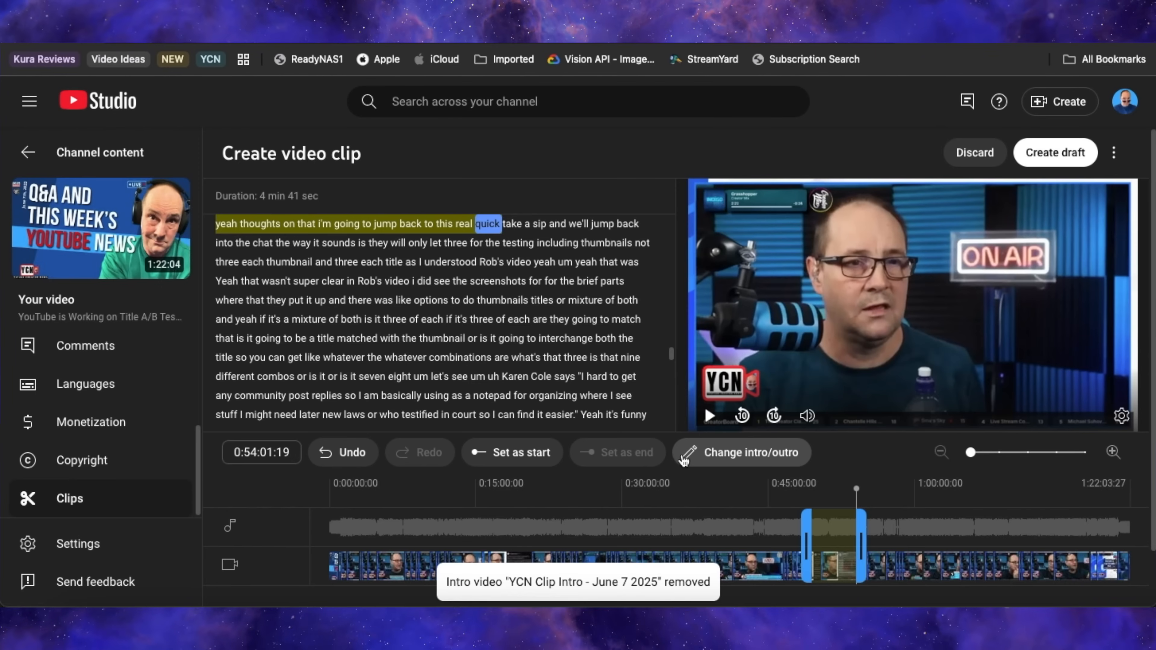
pyautogui.moveTo(1037, 163)
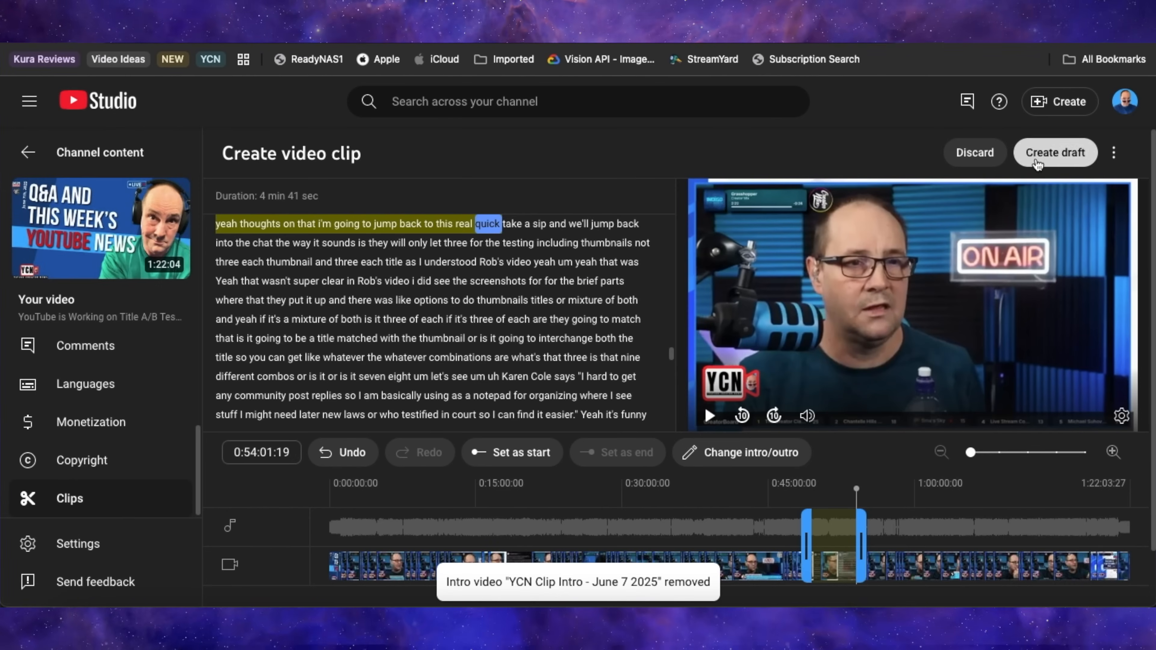
pyautogui.click(1054, 152)
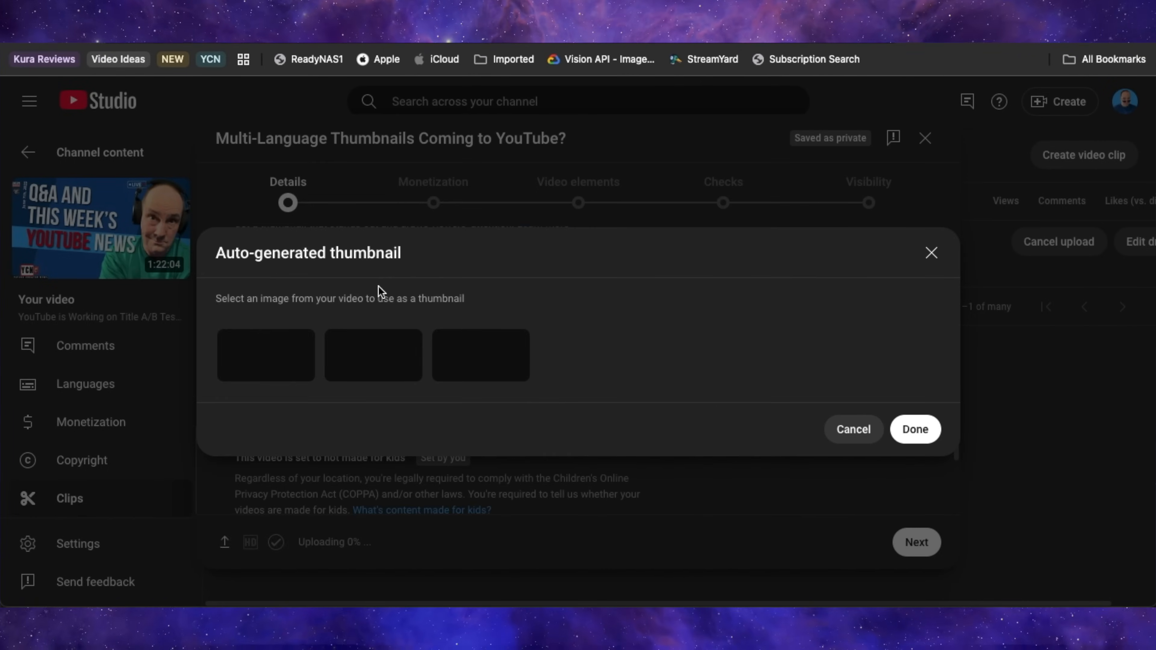
# Close the empty auto-generated thumbnail picker and bring it up again.
pyautogui.click(853, 429)
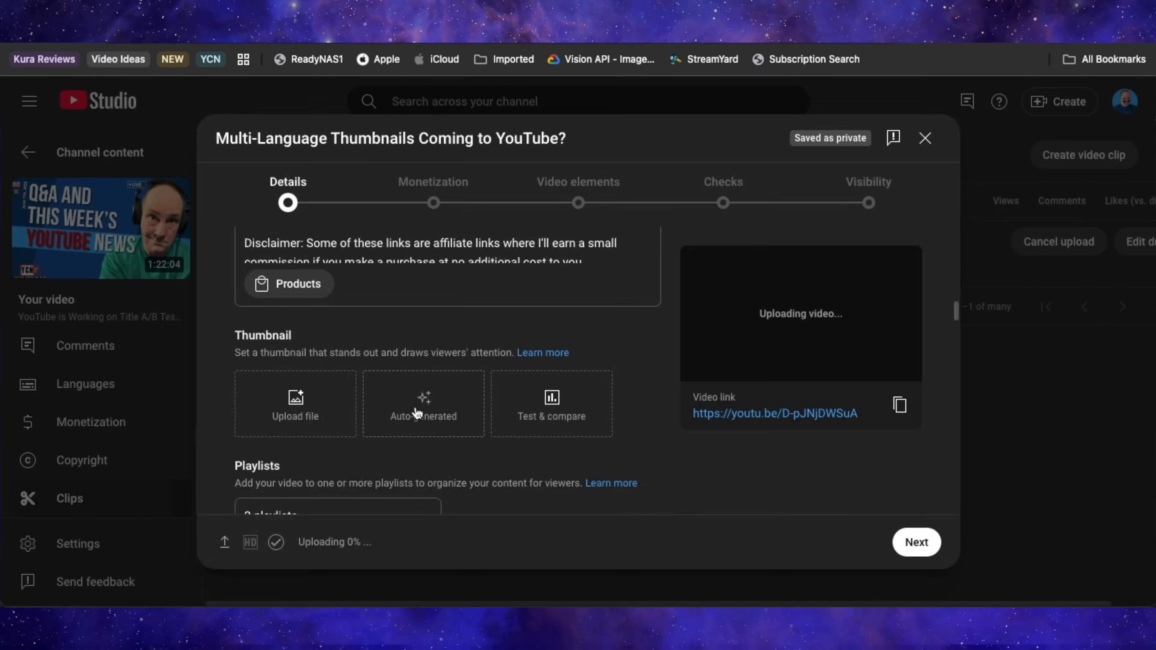
pyautogui.click(925, 138)
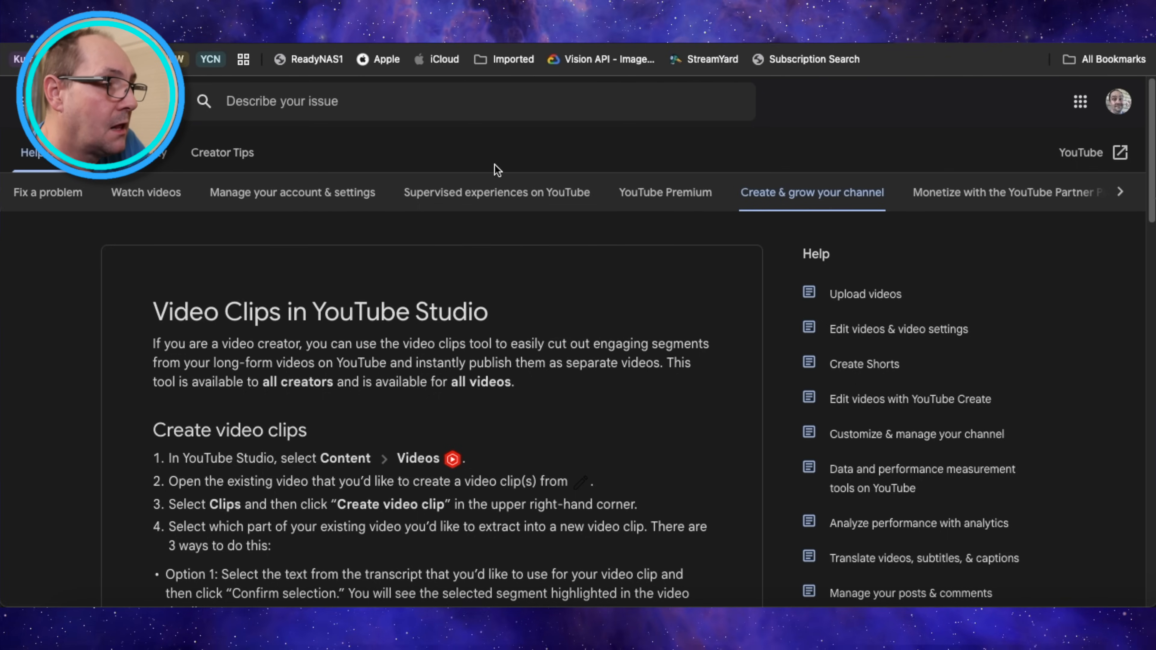
pyautogui.moveTo(653, 332)
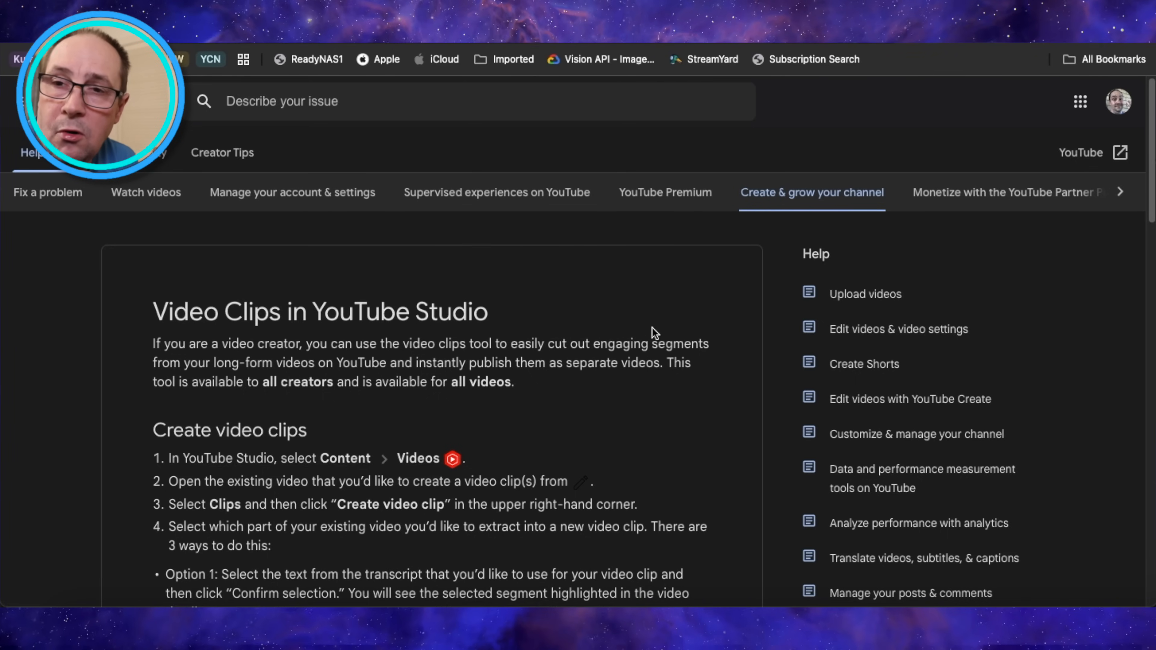
# Scroll the 'Video Clips in YouTube Studio' article to the steps on drafts and intros/outros.
pyautogui.scroll(-3)
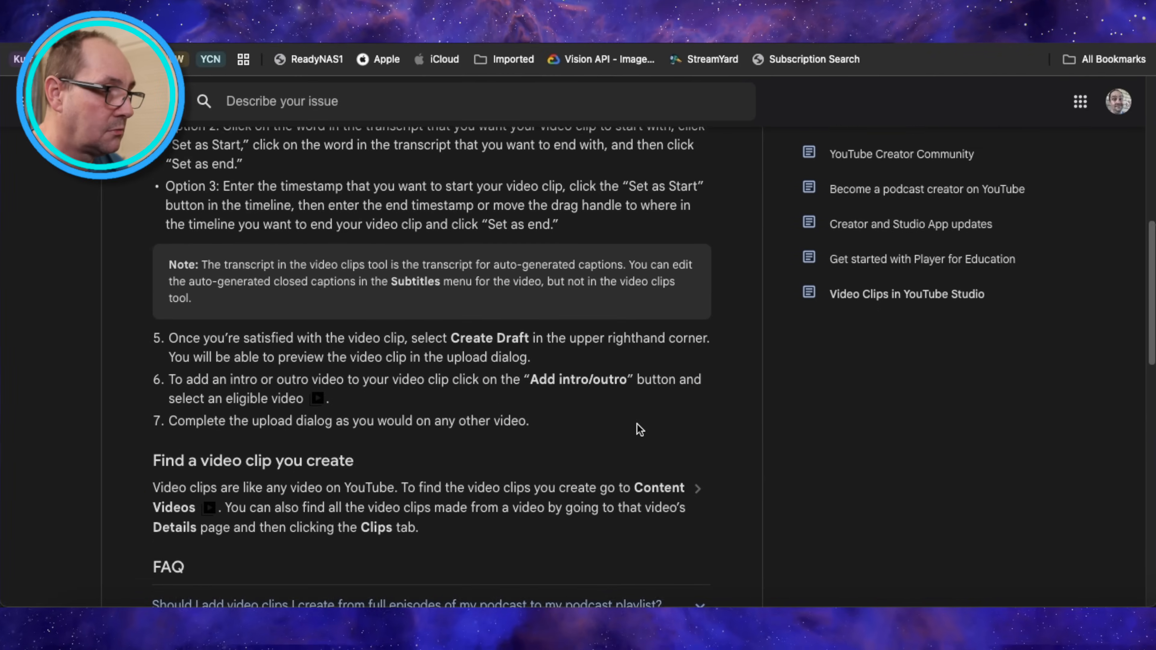
# Expand the FAQ answer about clips in podcast playlists.
pyautogui.scroll(-3)
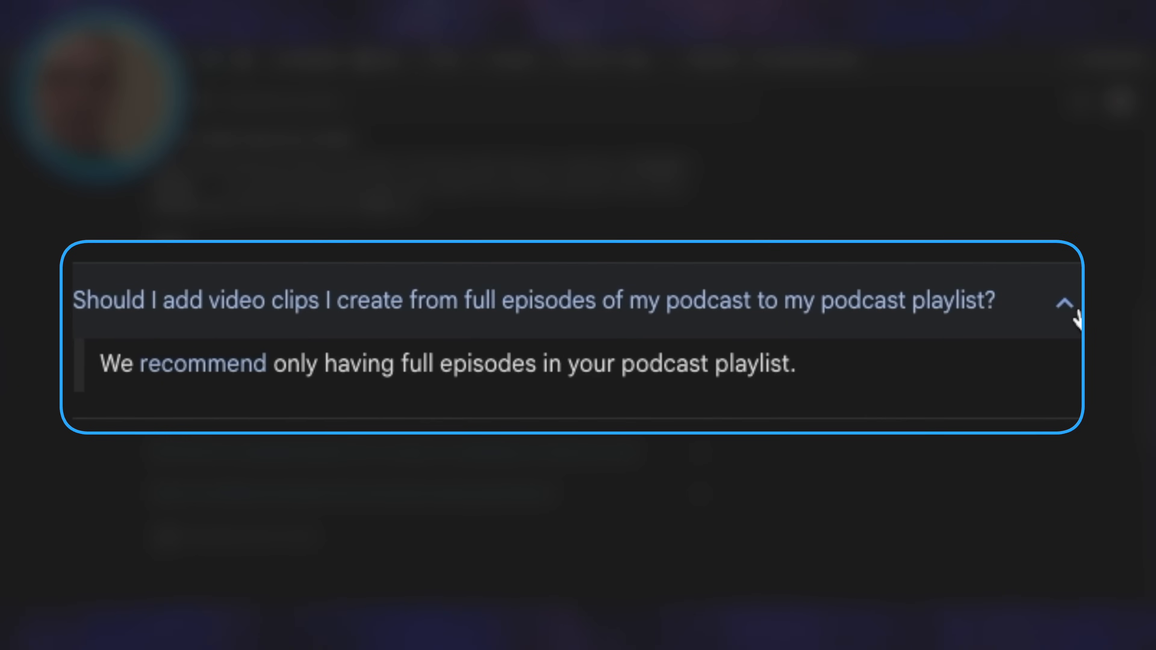
pyautogui.click(1061, 302)
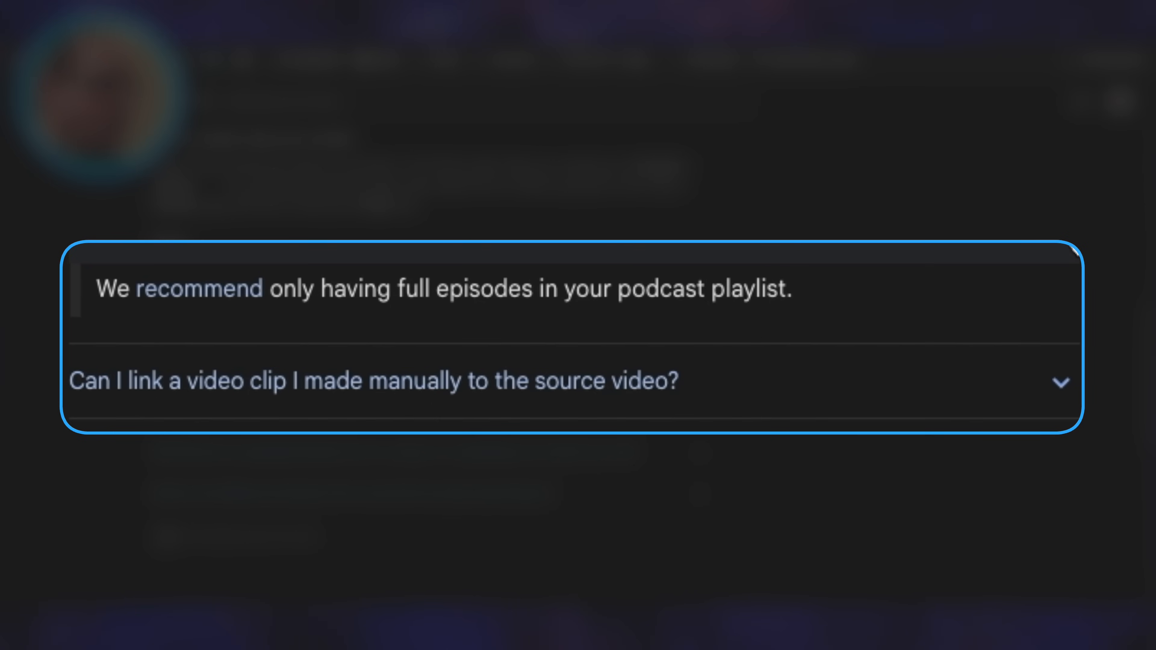
pyautogui.moveTo(1072, 253)
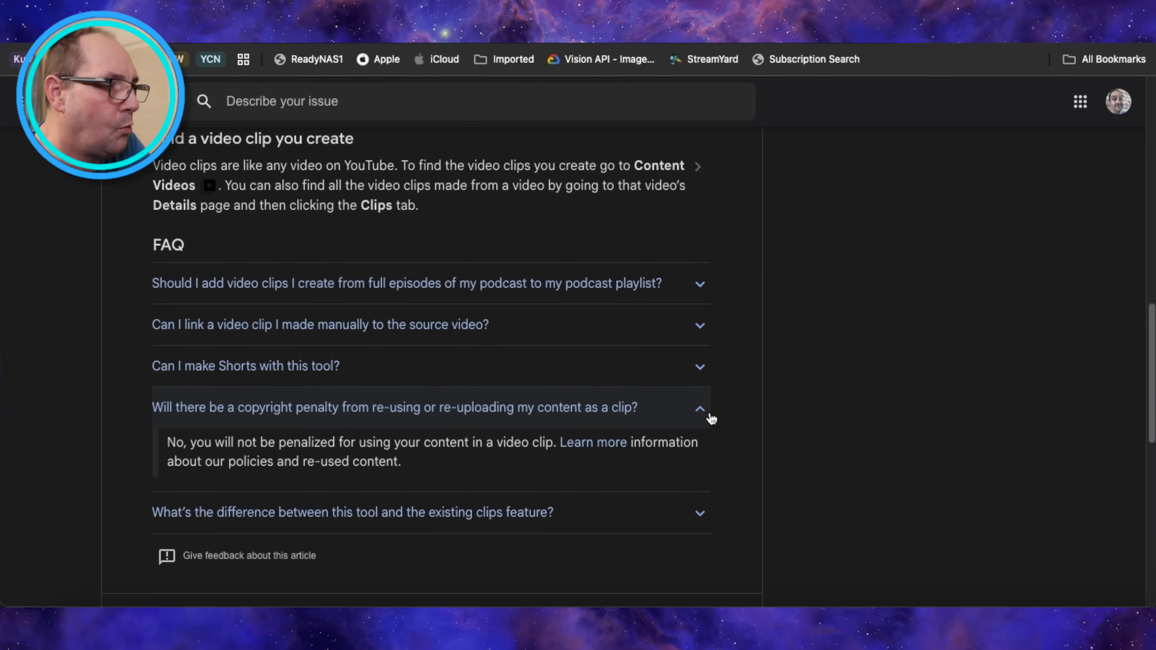
# Expand the FAQ answer on how this tool differs from the existing clips feature.
pyautogui.click(395, 407)
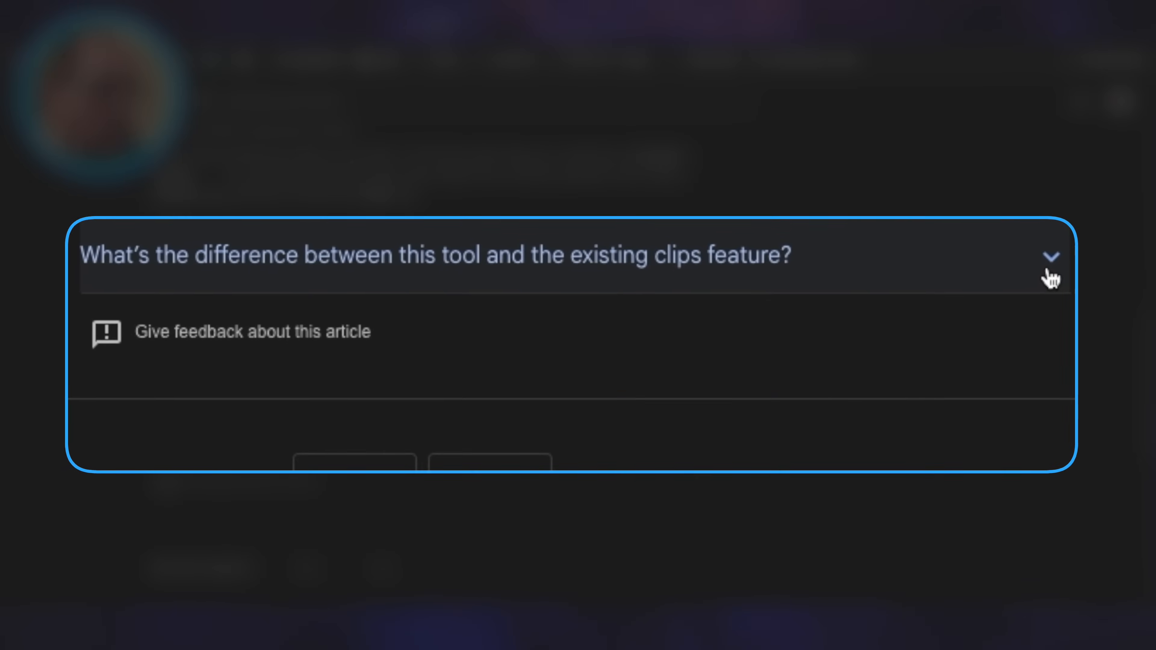
pyautogui.click(1050, 257)
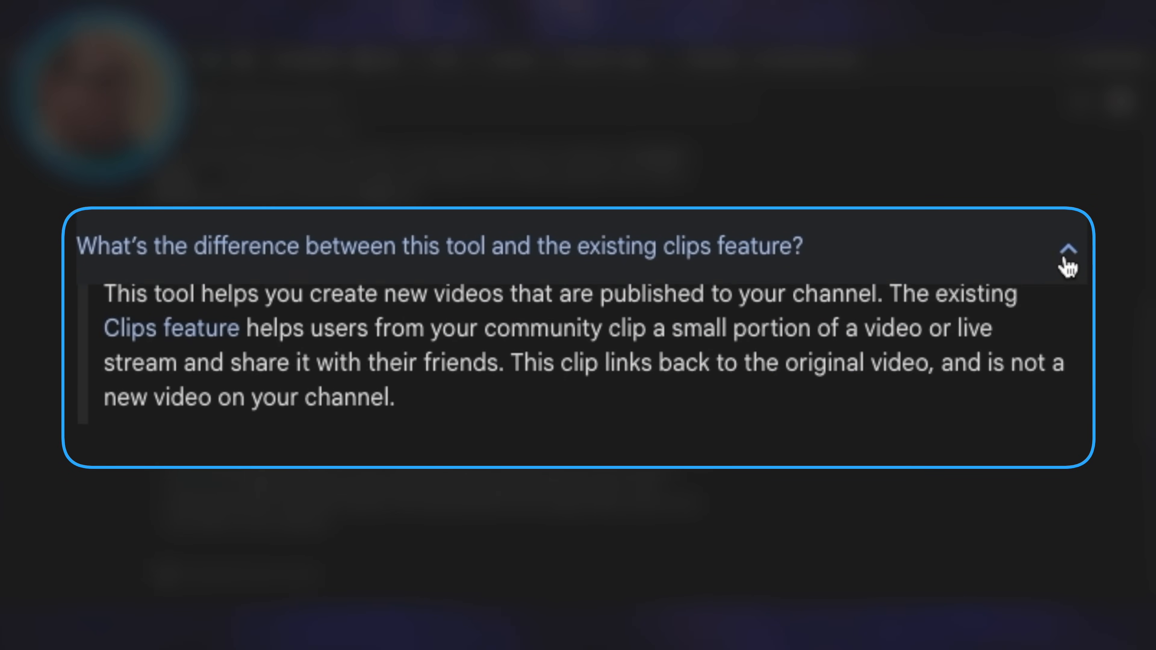